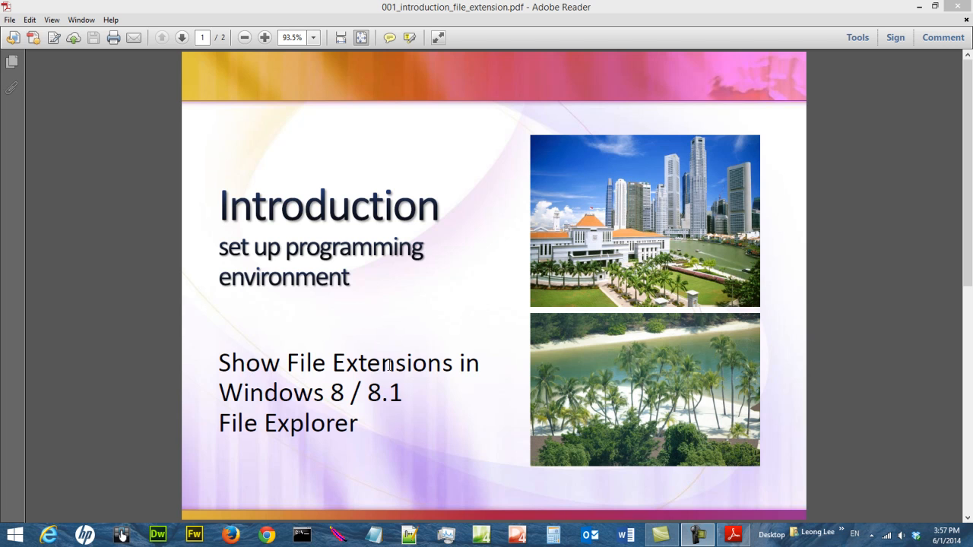
mouse_move(366, 427)
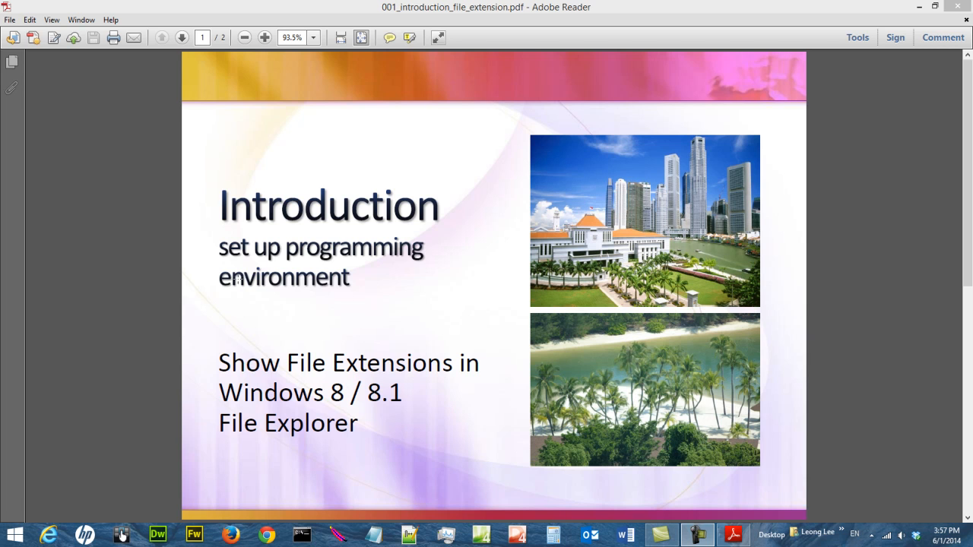
mouse_move(437, 238)
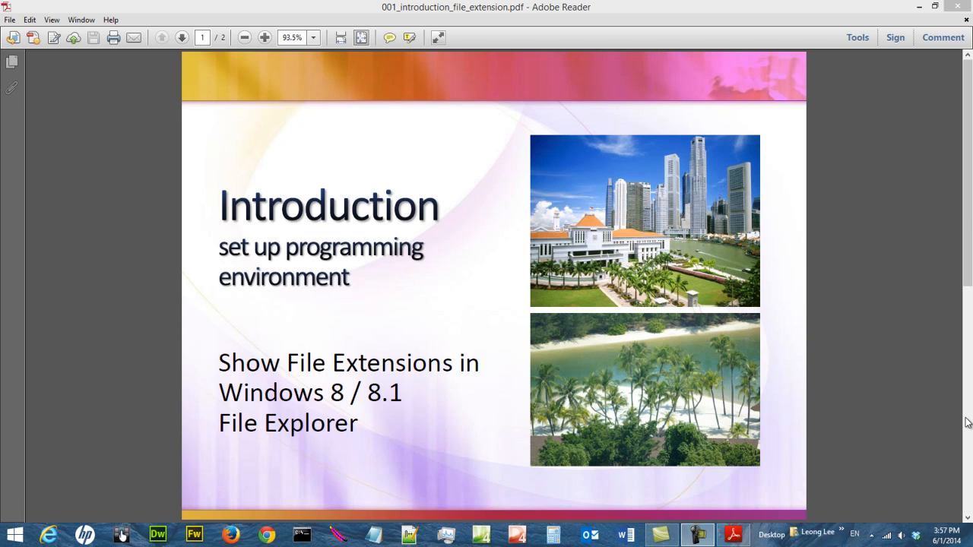
Advance the introduction PDF to page 2, the 'How to Use This Video - Suggestion' slide
left_click(182, 37)
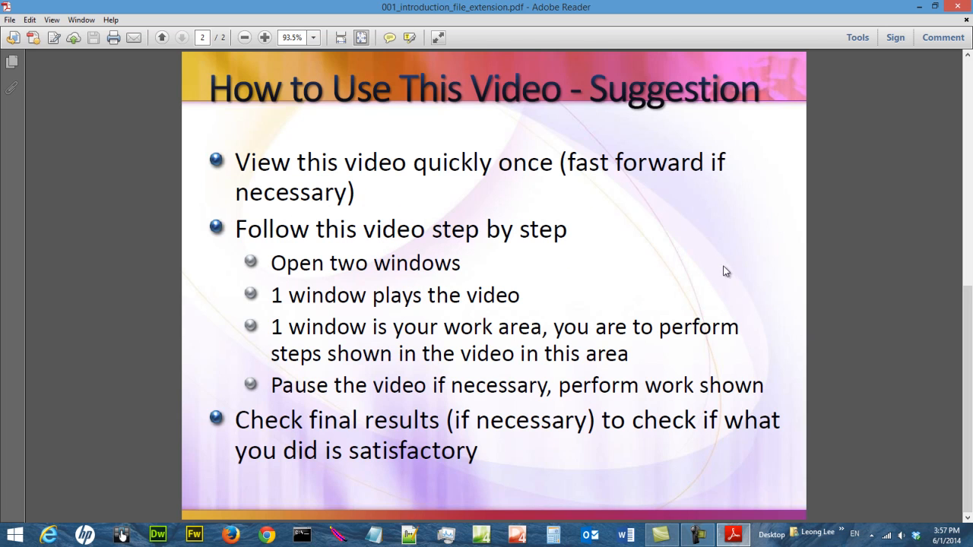
mouse_move(714, 272)
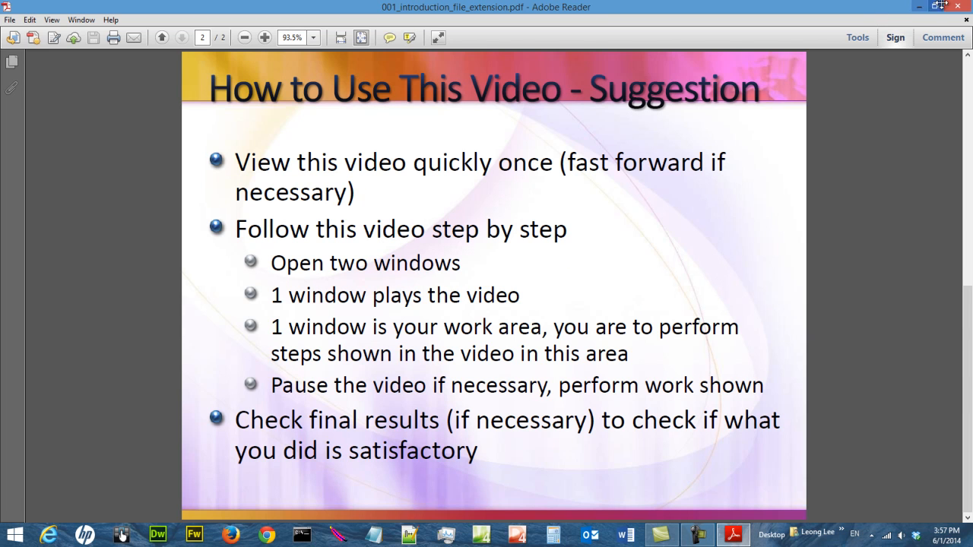
mouse_move(959, 6)
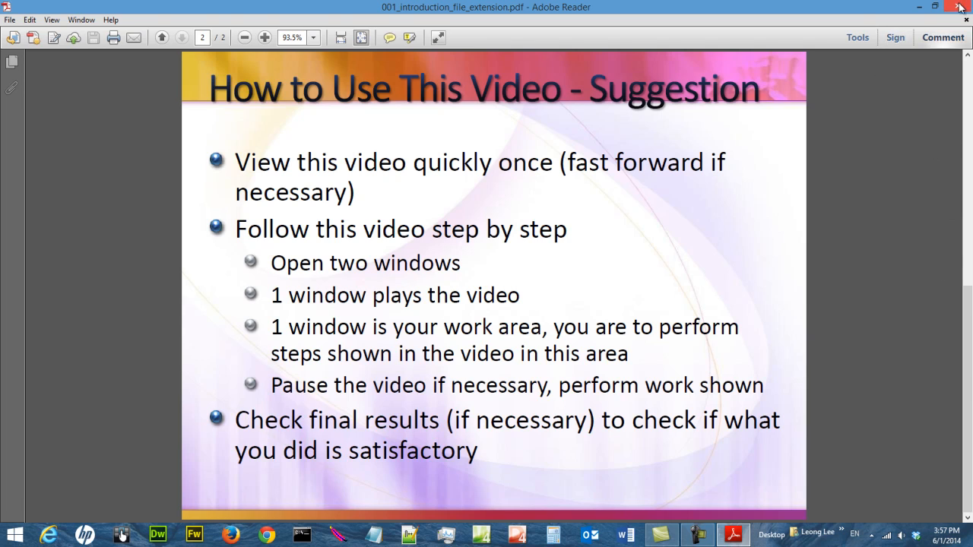
left_click(960, 7)
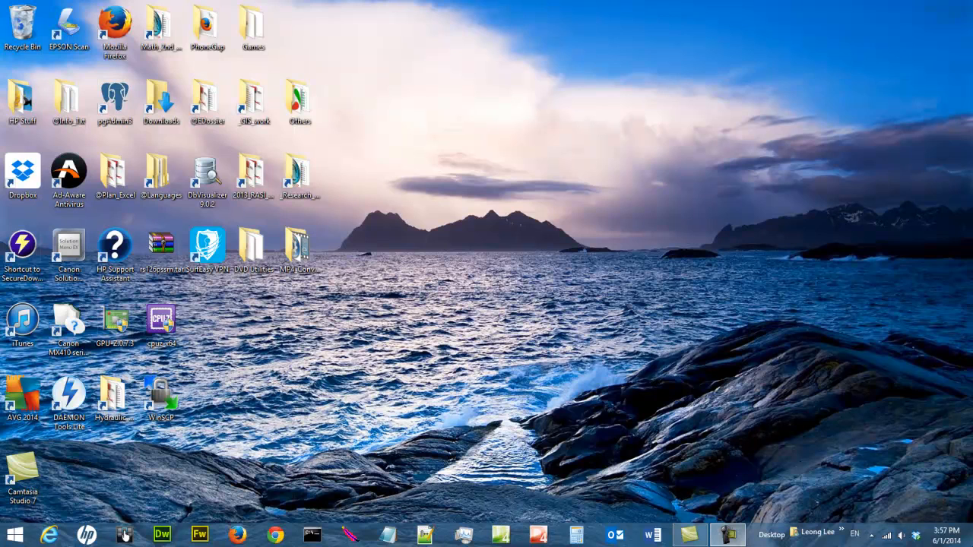
mouse_move(466, 420)
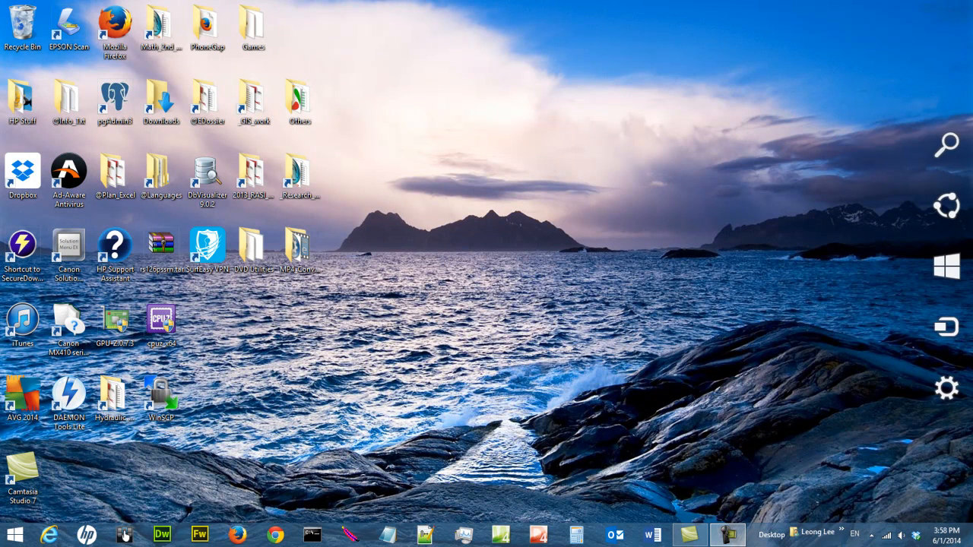
mouse_move(965, 274)
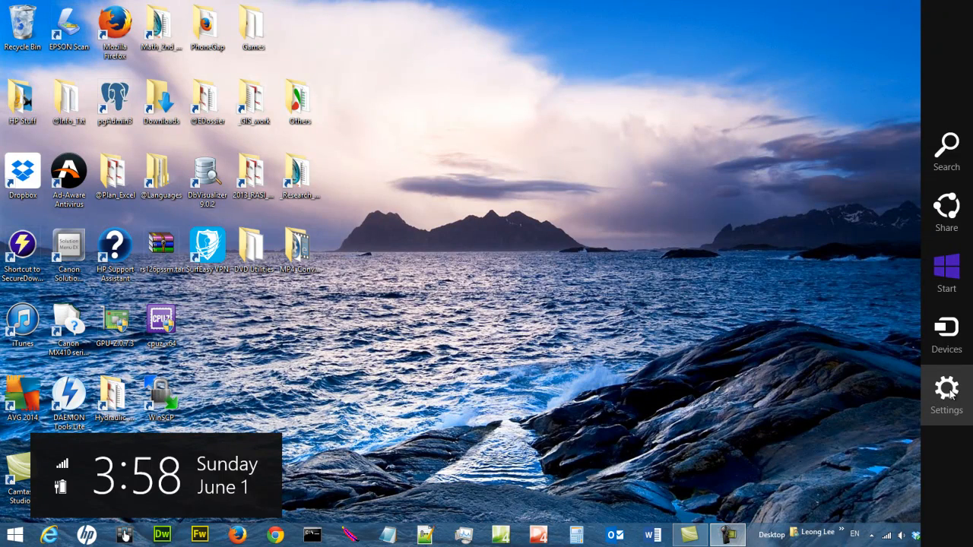
left_click(946, 391)
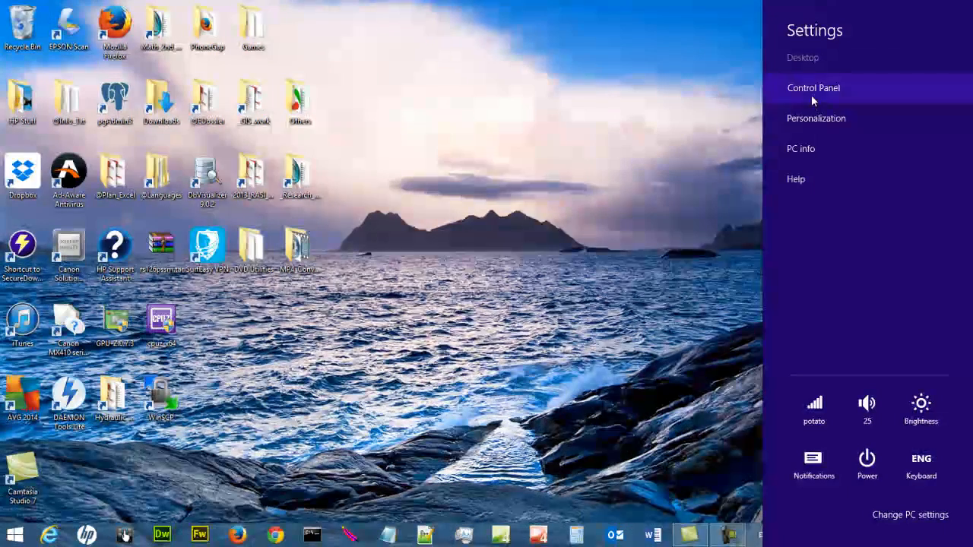
left_click(813, 87)
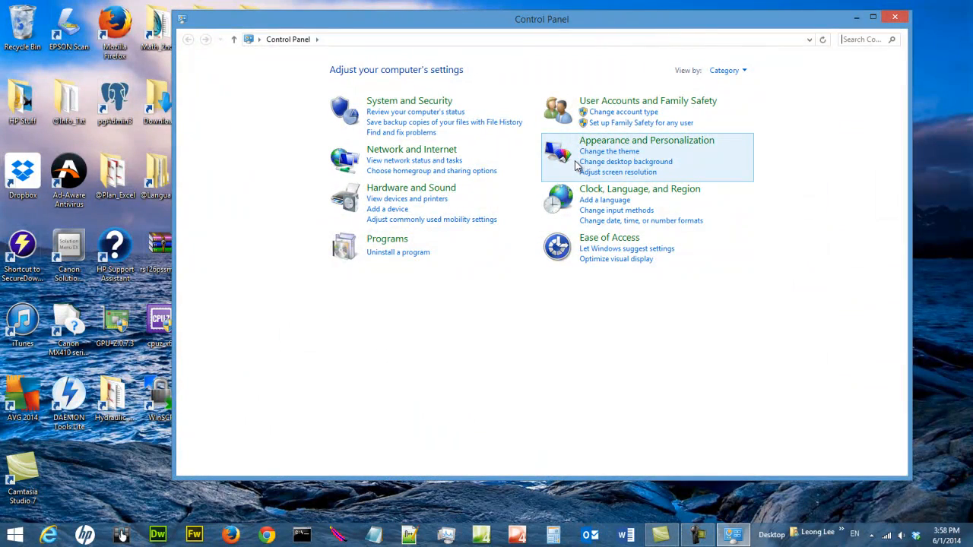
mouse_move(509, 227)
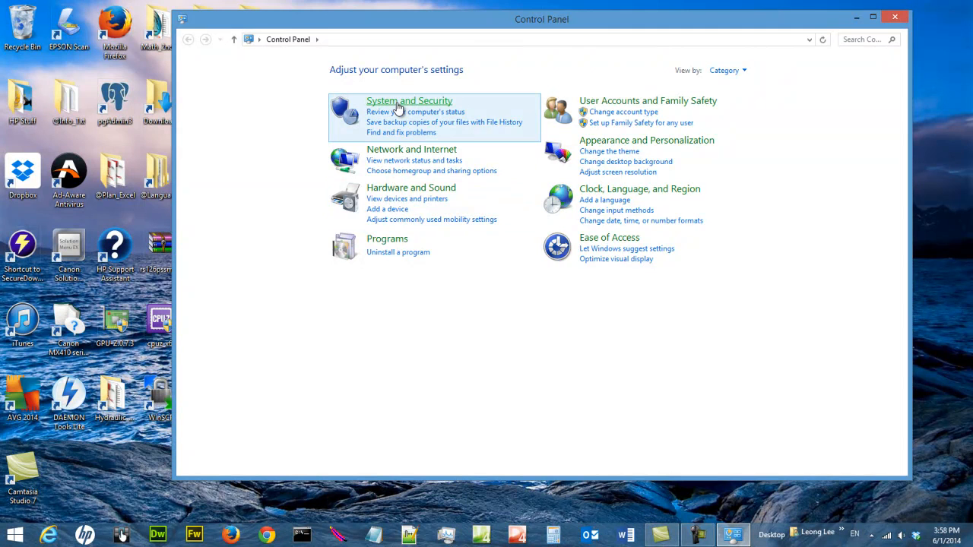
left_click(409, 101)
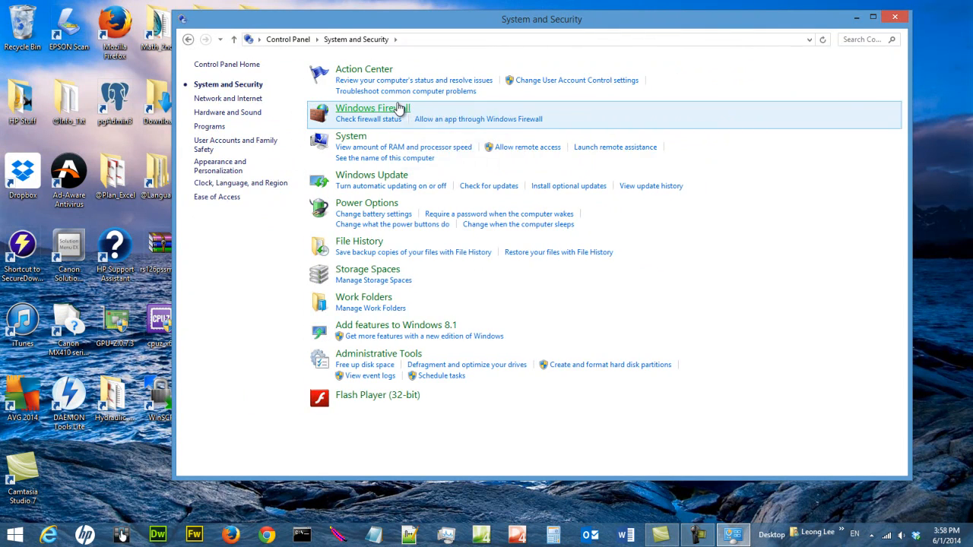
left_click(350, 136)
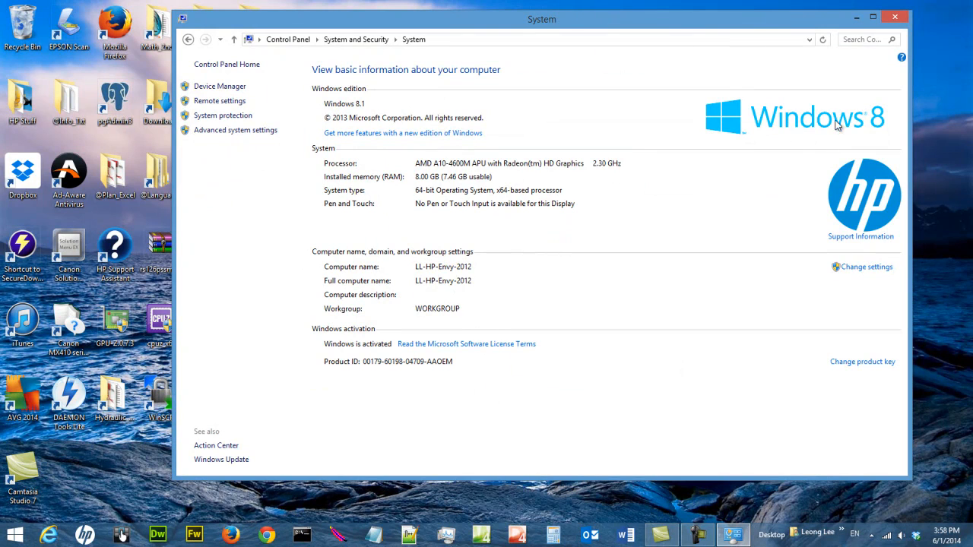
mouse_move(357, 110)
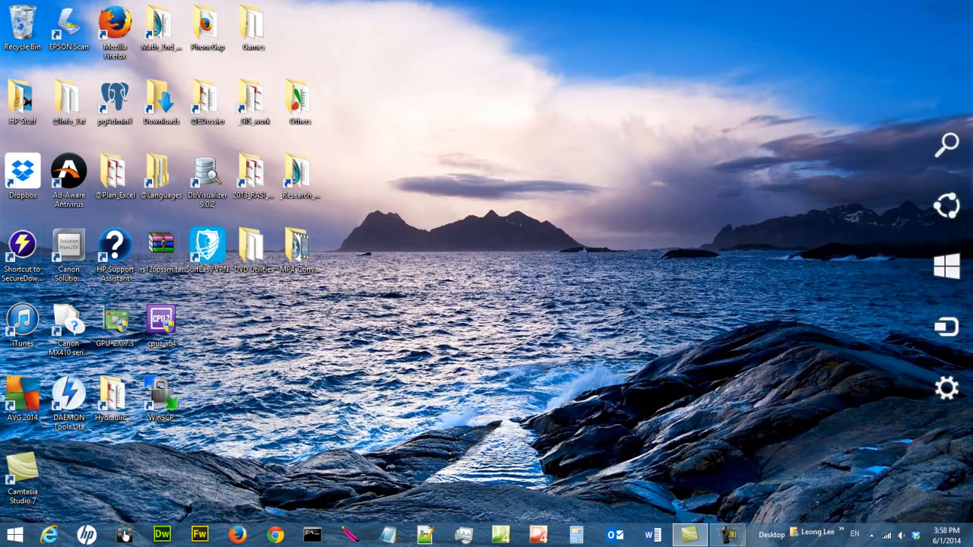
Search 'file explorer' in the Search charm and launch File Explorer from the results
left_click(946, 144)
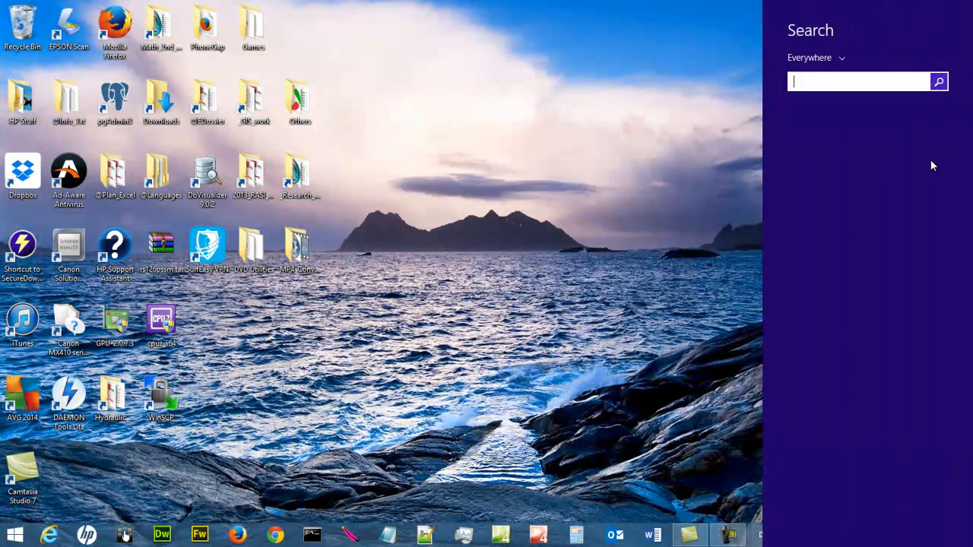
type("file explorer")
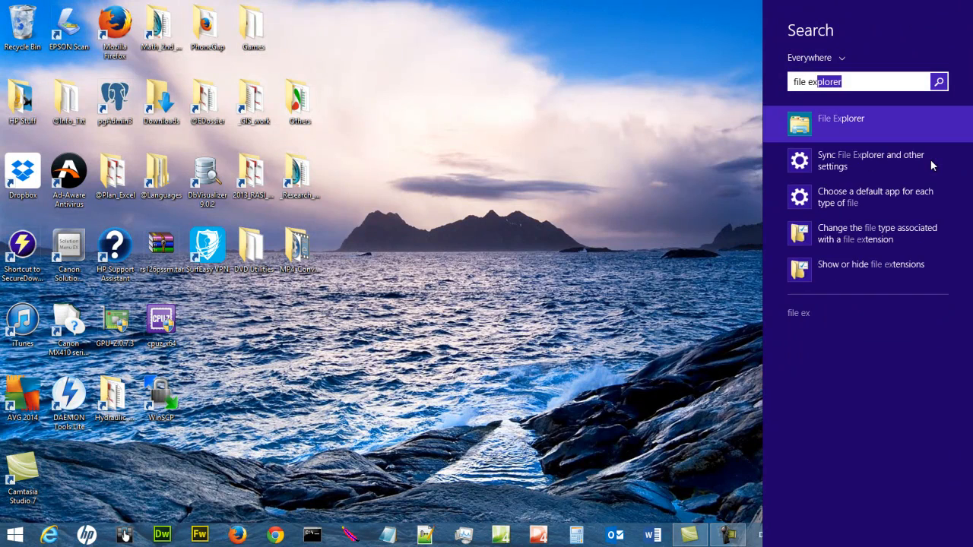
left_click(840, 118)
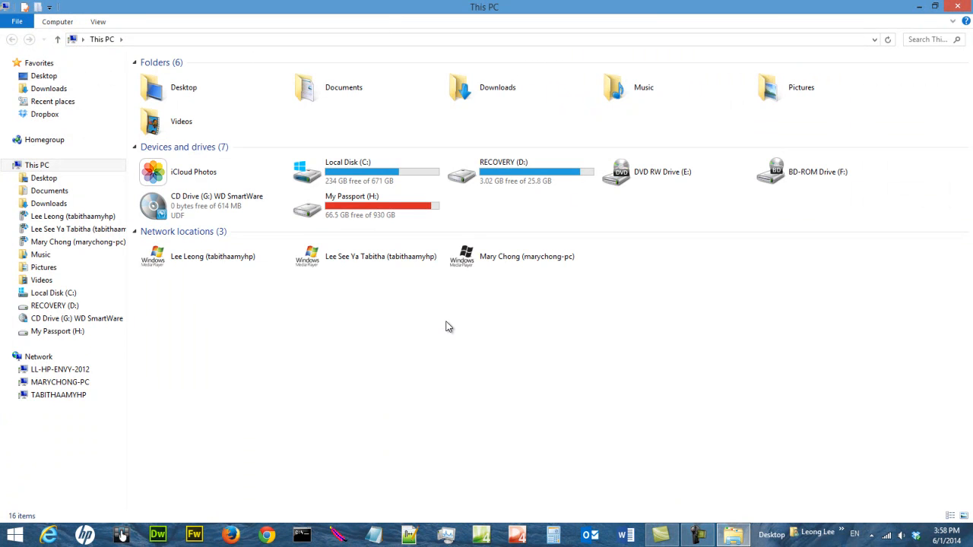
mouse_move(254, 386)
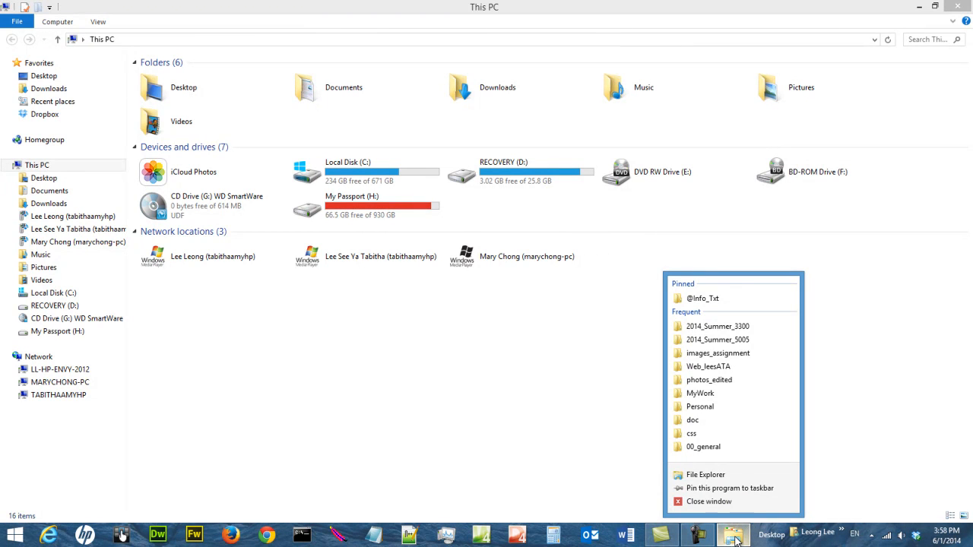
mouse_move(741, 488)
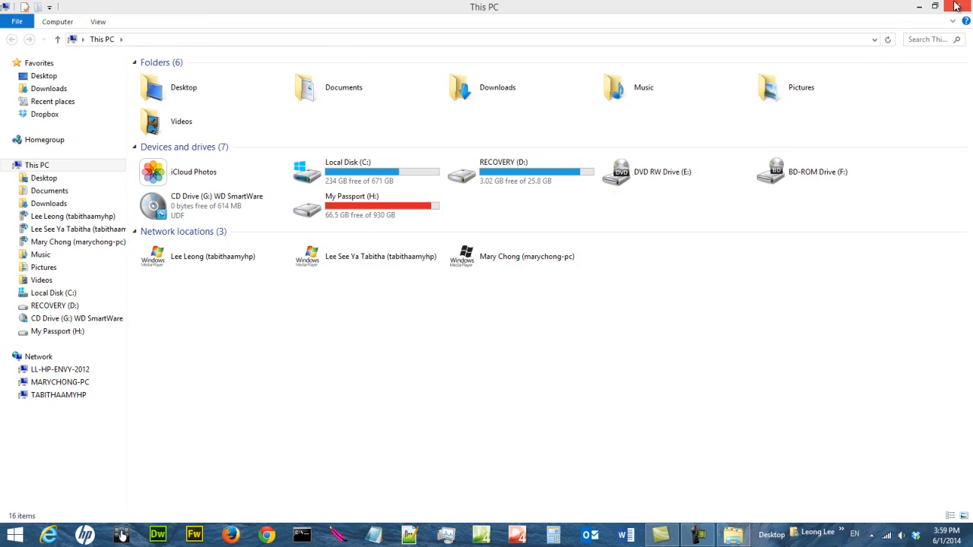
Close File Explorer and relaunch it from its pinned taskbar icon
left_click(956, 6)
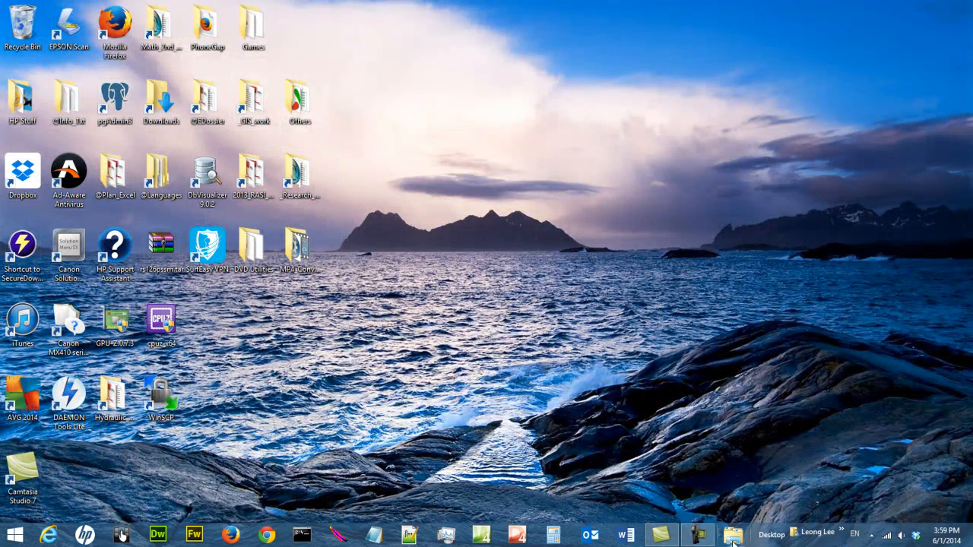
mouse_move(732, 535)
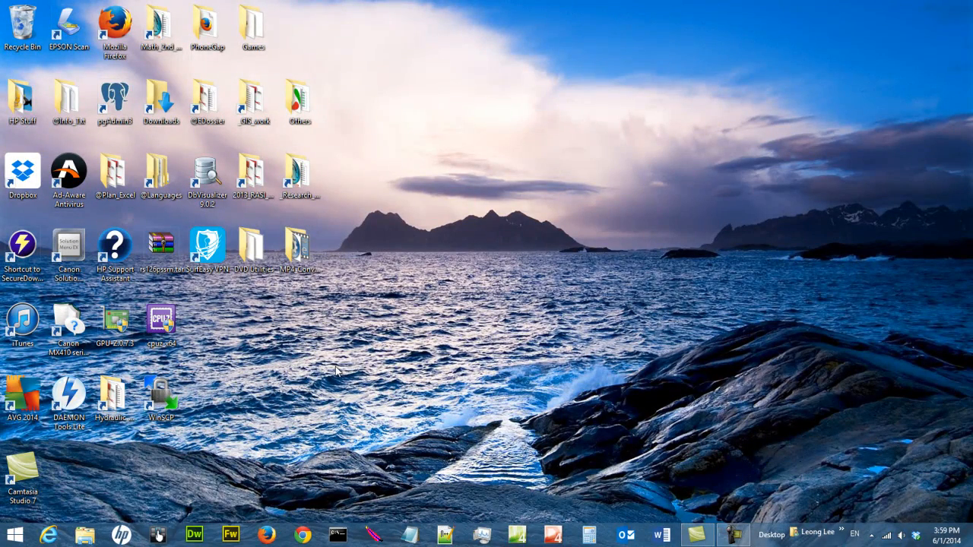
mouse_move(344, 424)
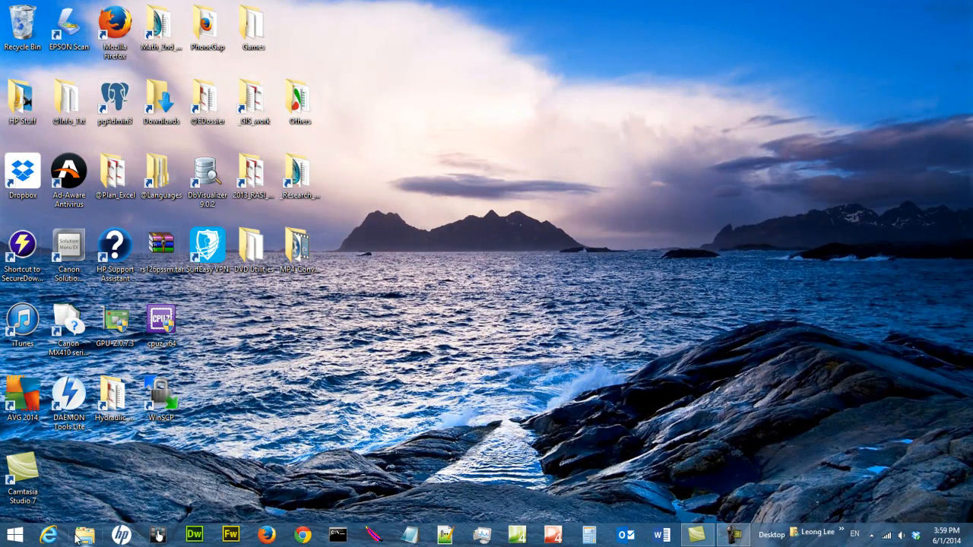
left_click(84, 534)
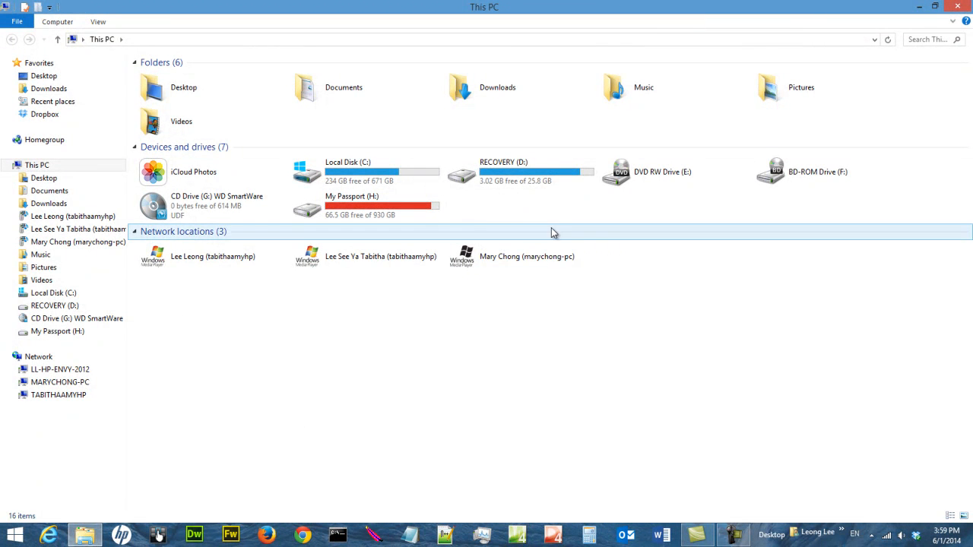
Create a new folder named 'temp' on Local Disk (C:)
left_click(53, 292)
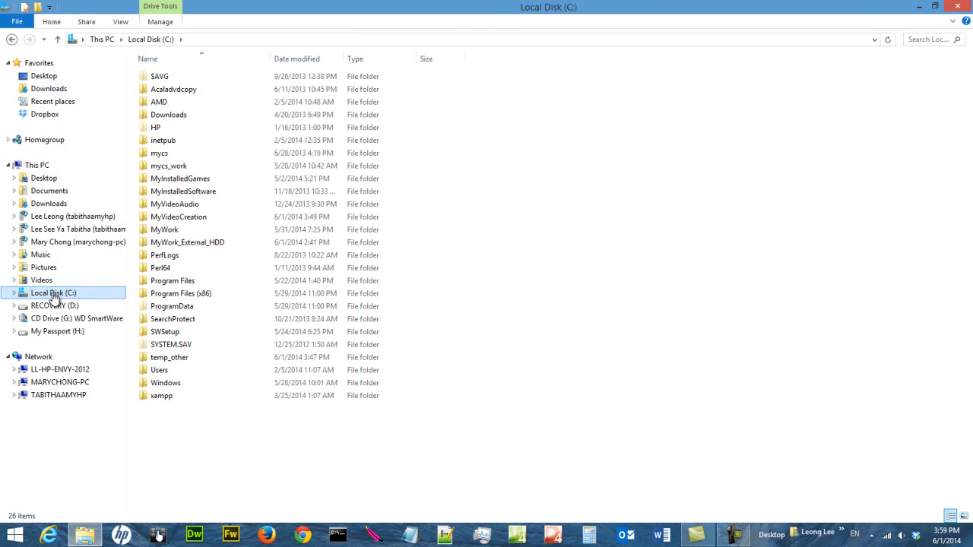
mouse_move(210, 437)
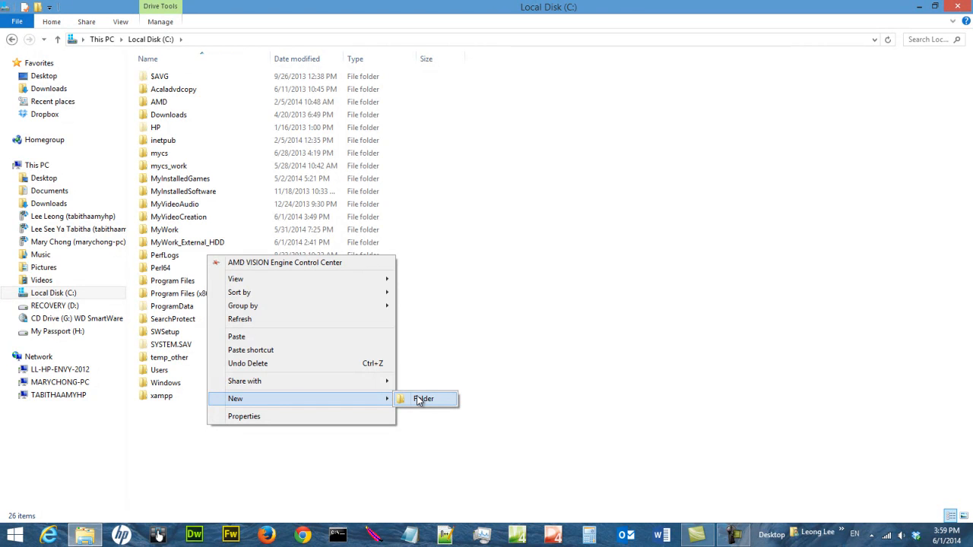
left_click(423, 398)
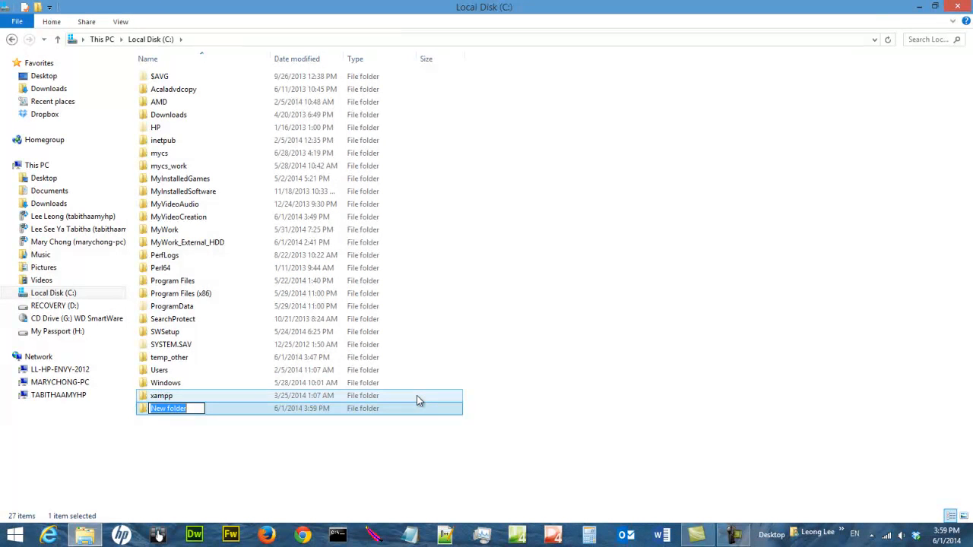
type("temp")
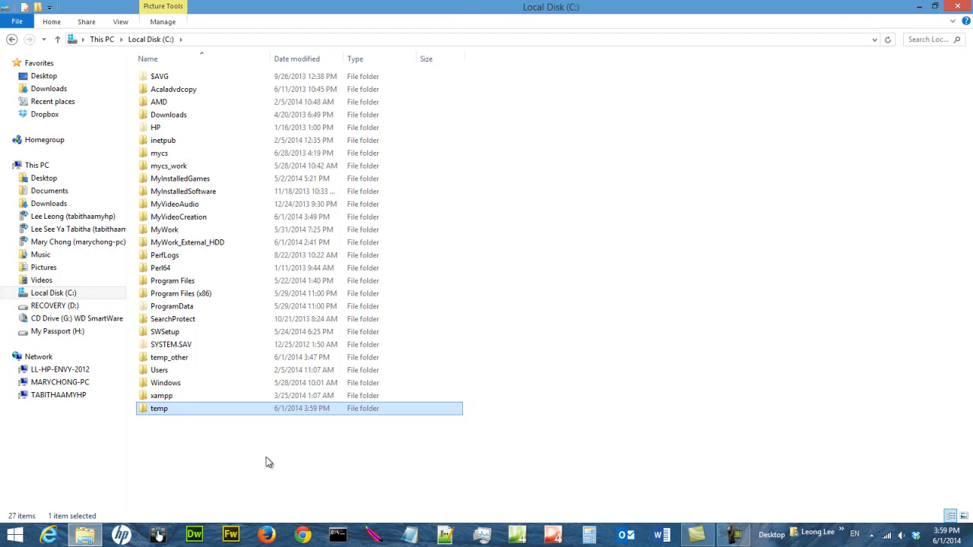
Open the empty temp folder and restore the window to a smaller size
double_click(159, 408)
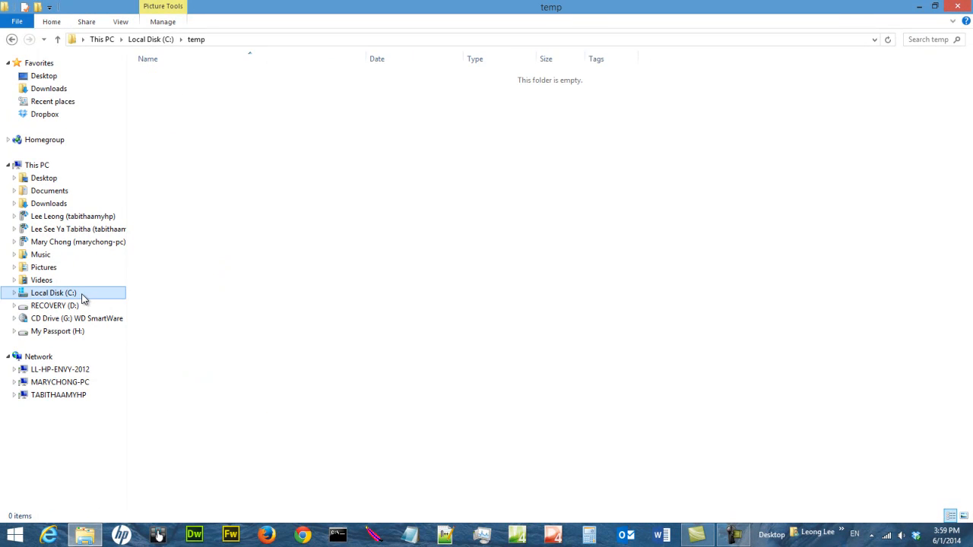
left_click(54, 292)
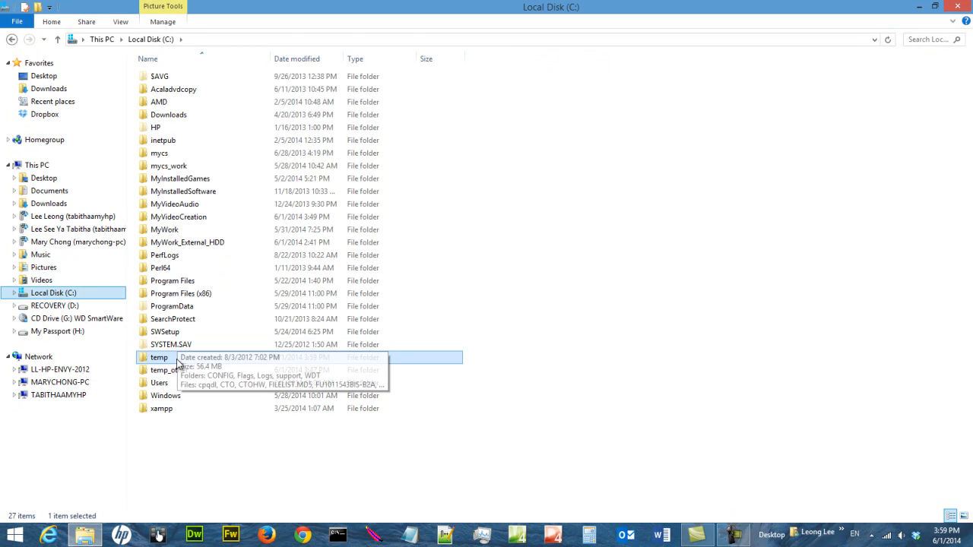
mouse_move(138, 319)
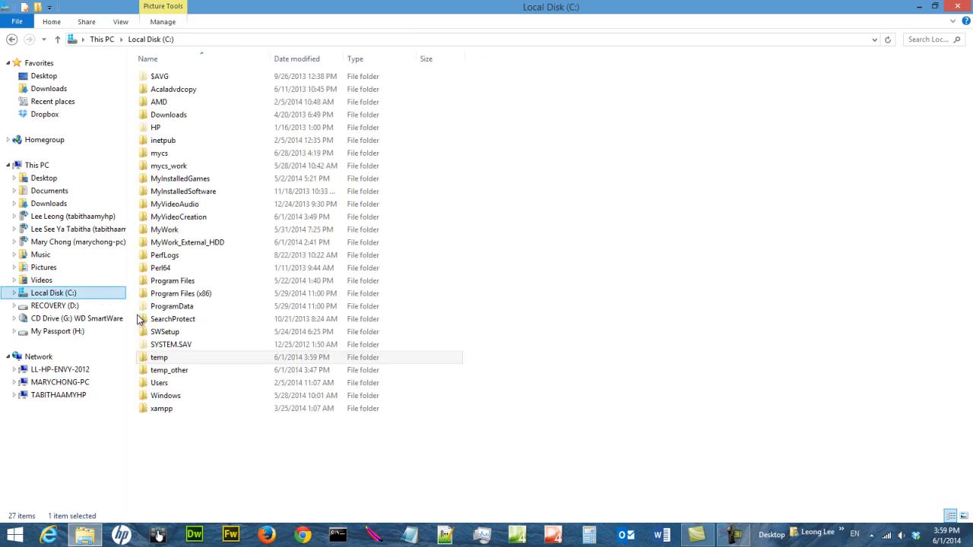
double_click(159, 357)
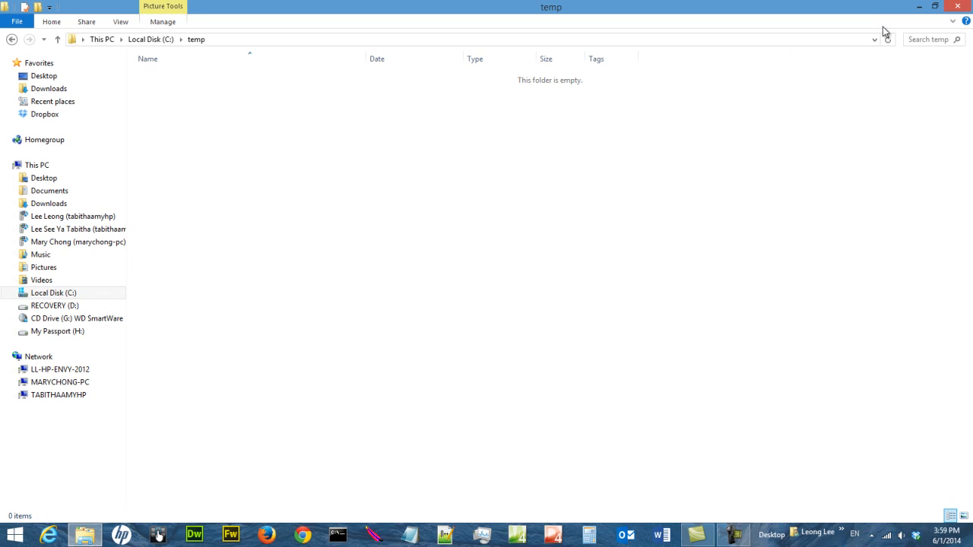
left_click(932, 7)
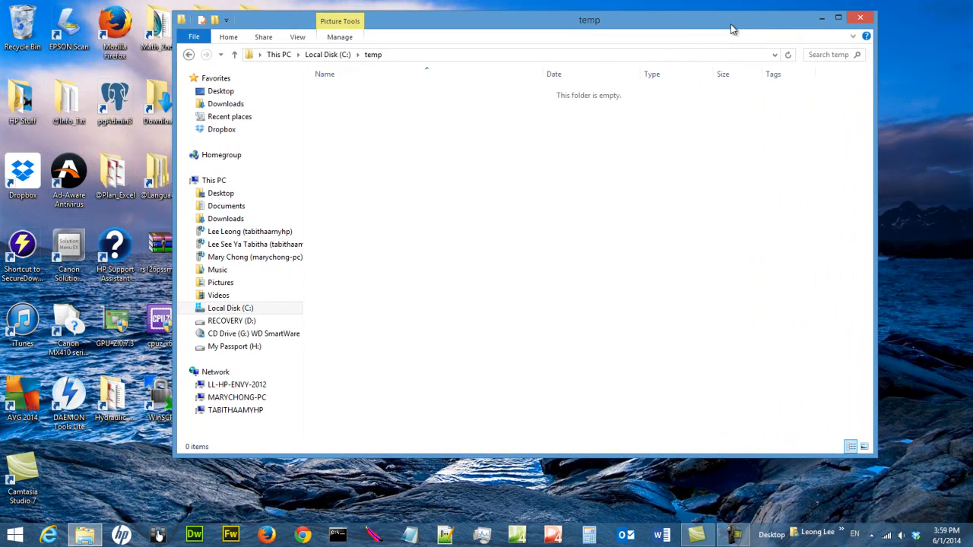
Add a new 0 KB text document named 'test' in the temp folder
right_click(407, 156)
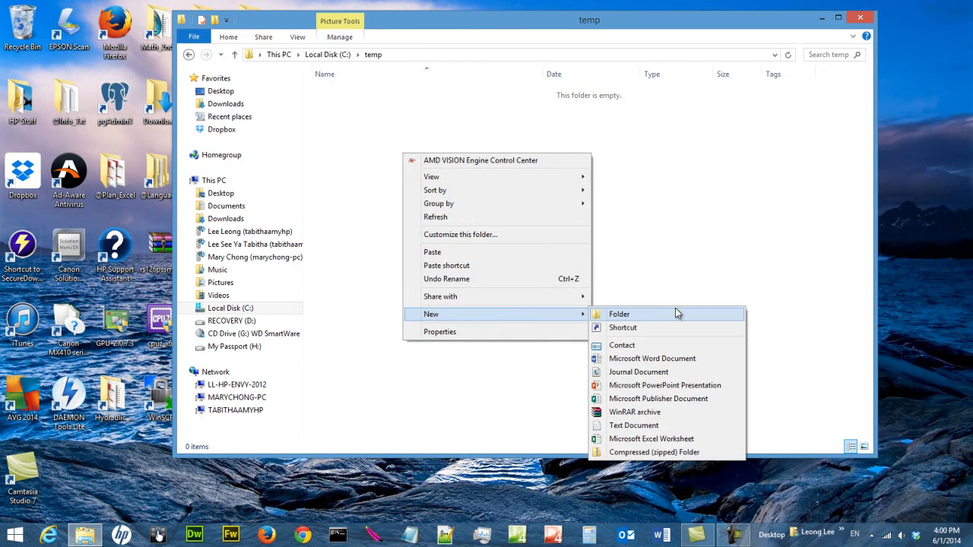
mouse_move(633, 425)
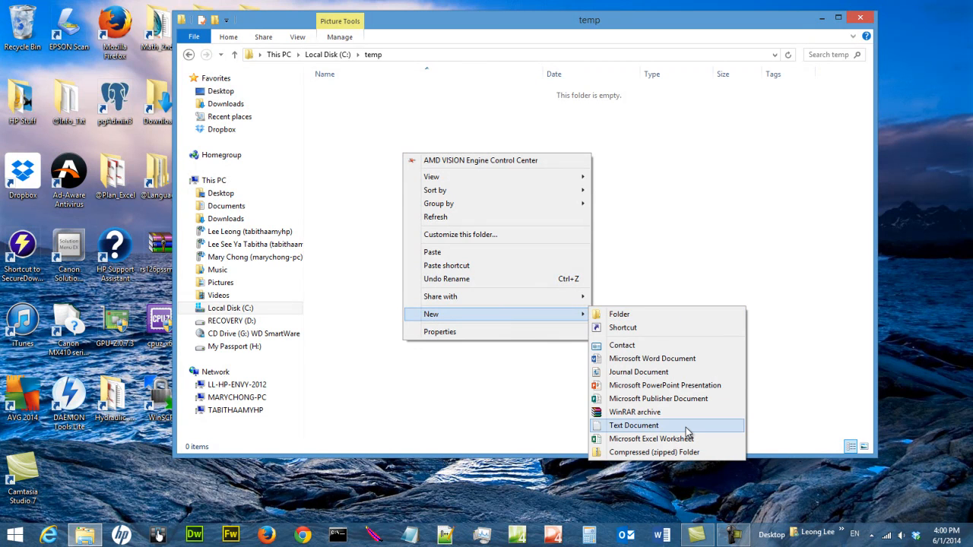
left_click(634, 425)
type("test")
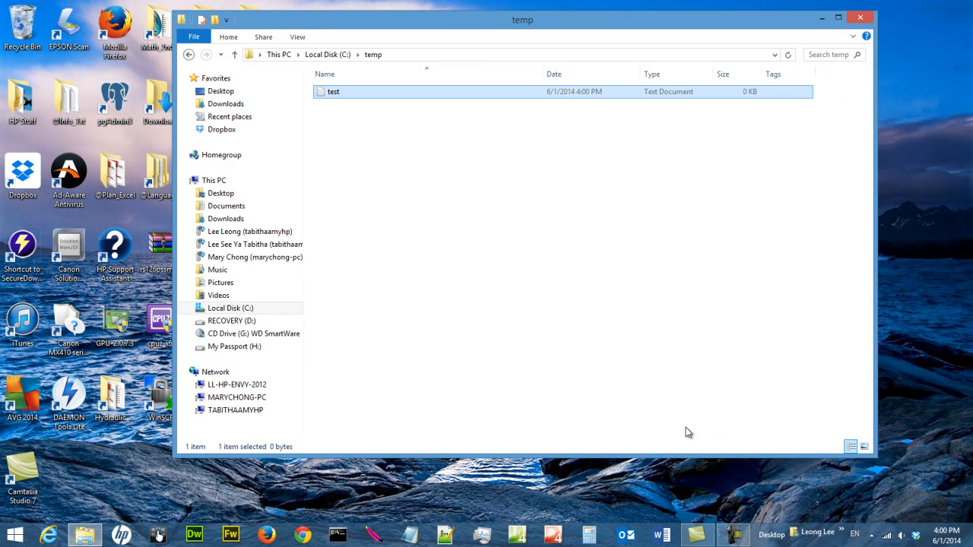
mouse_move(689, 120)
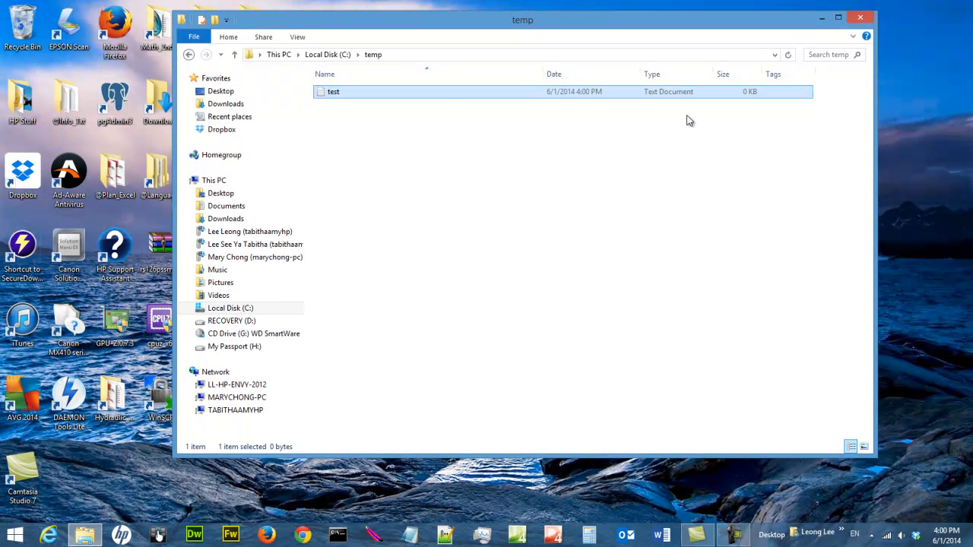
mouse_move(684, 124)
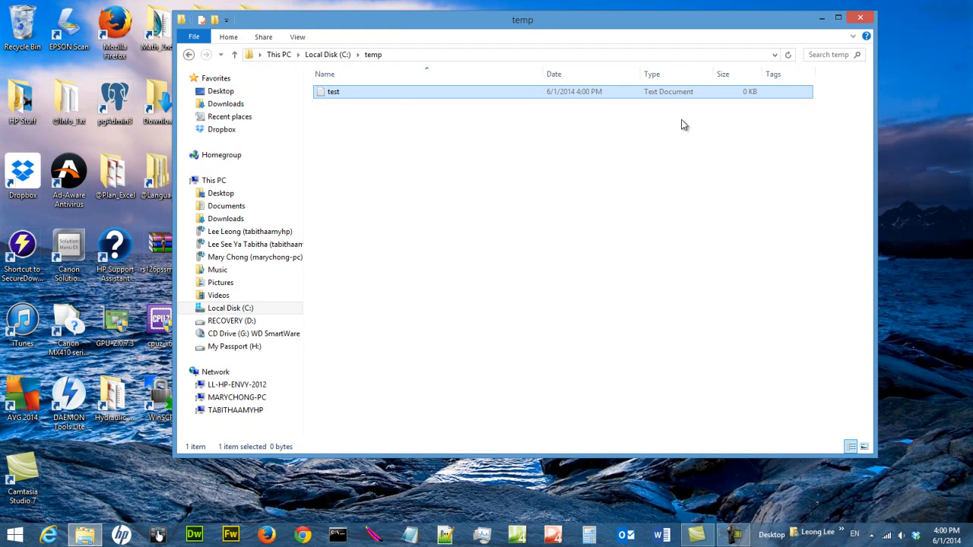
mouse_move(393, 100)
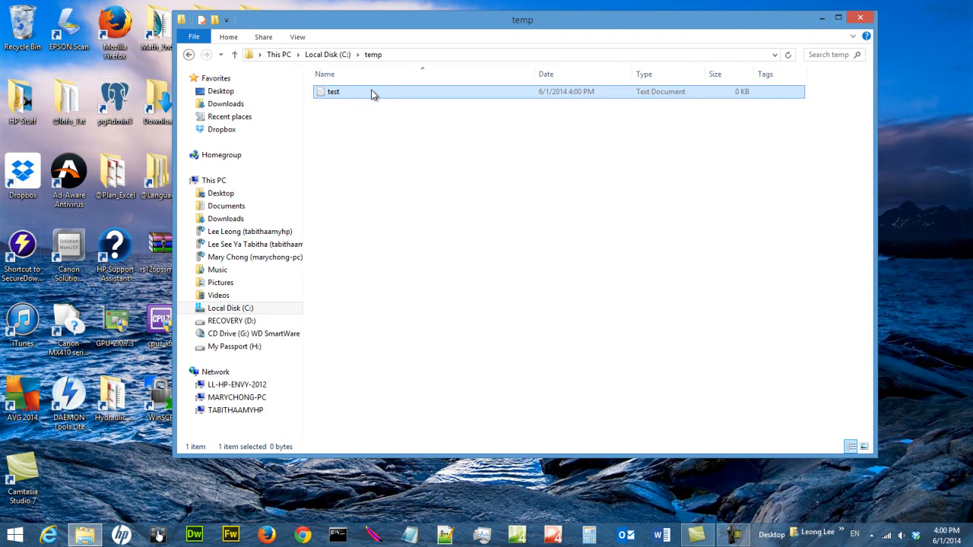
mouse_move(297, 42)
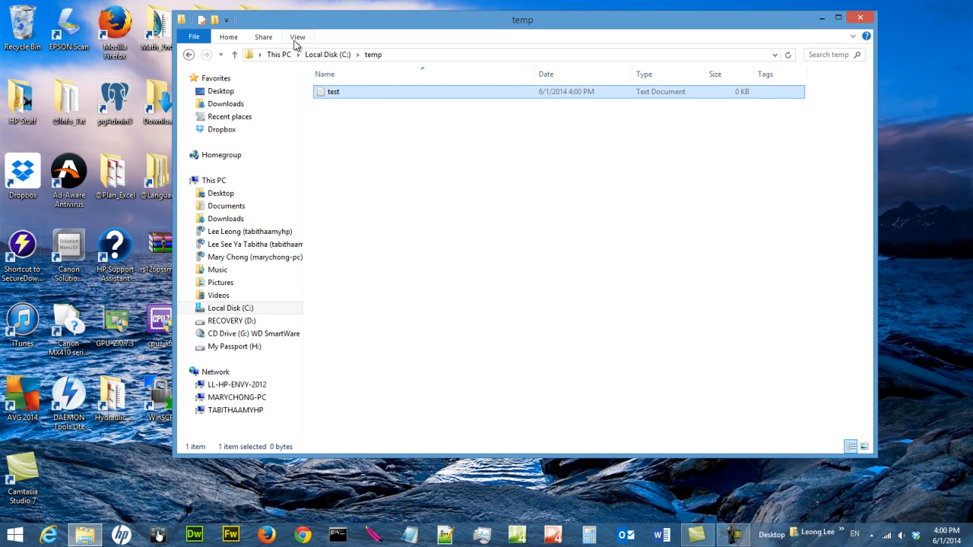
Uncheck 'Hide extensions for known file types' in Folder Options, then open test.txt
left_click(297, 36)
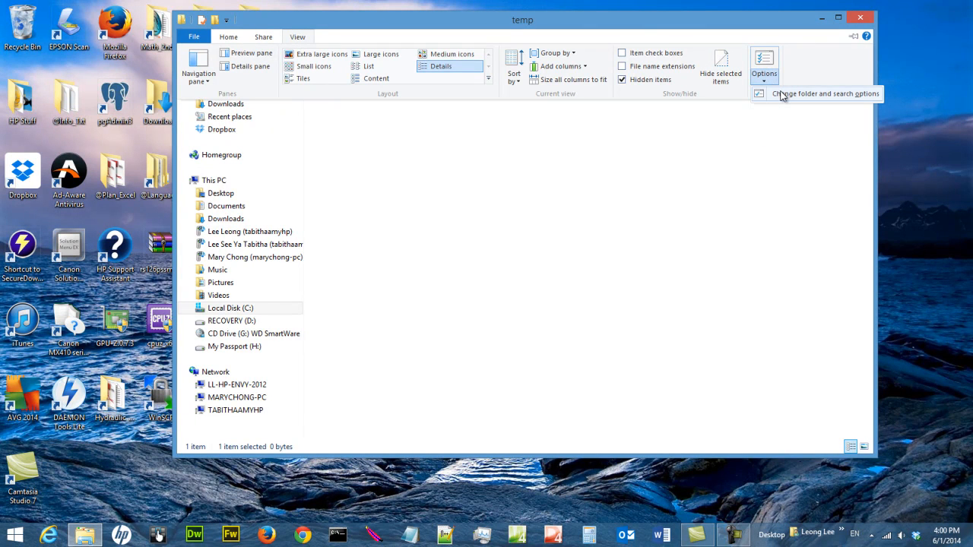
left_click(764, 65)
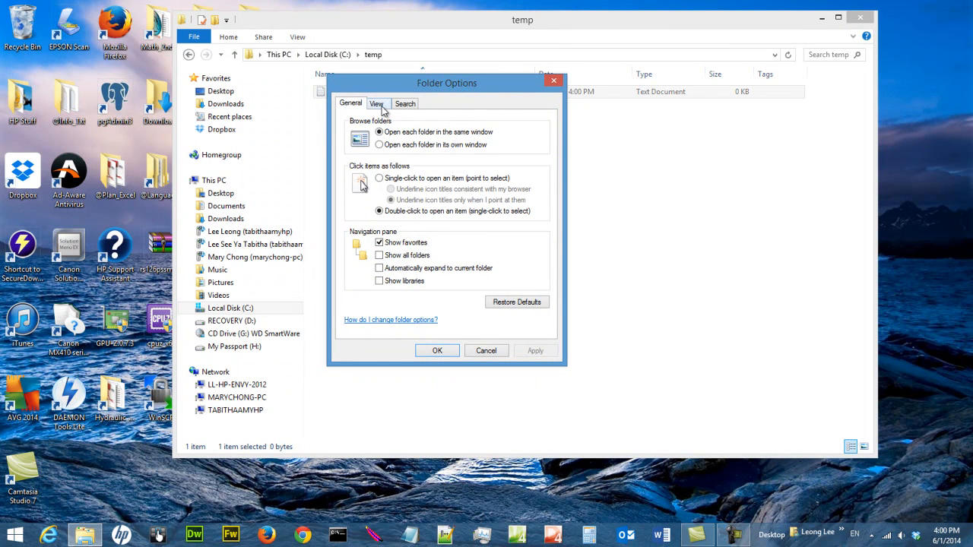
left_click(376, 104)
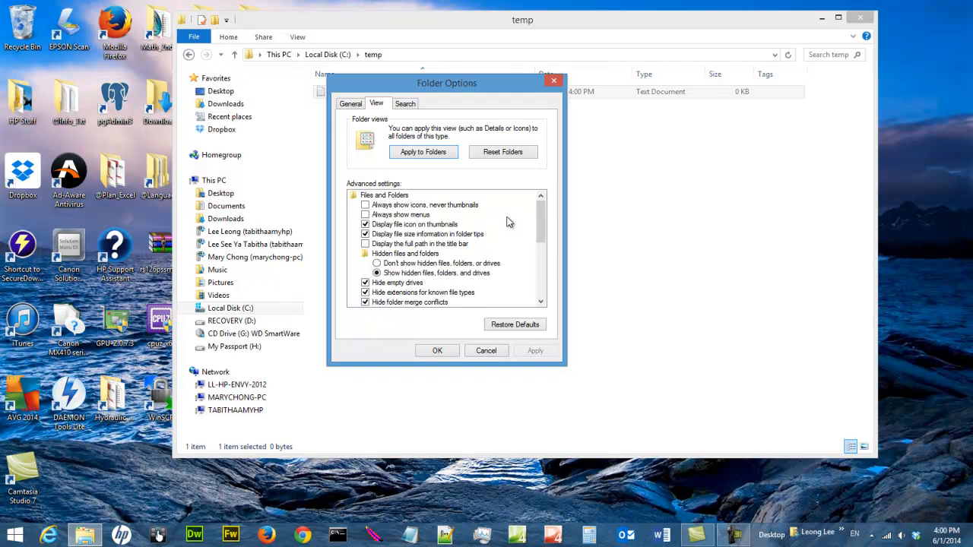
scroll("down", 3)
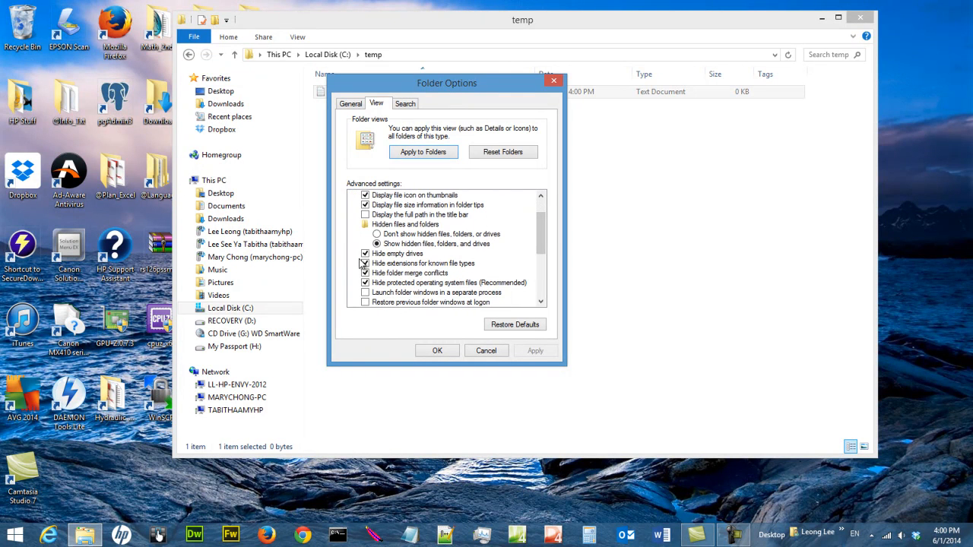
left_click(365, 263)
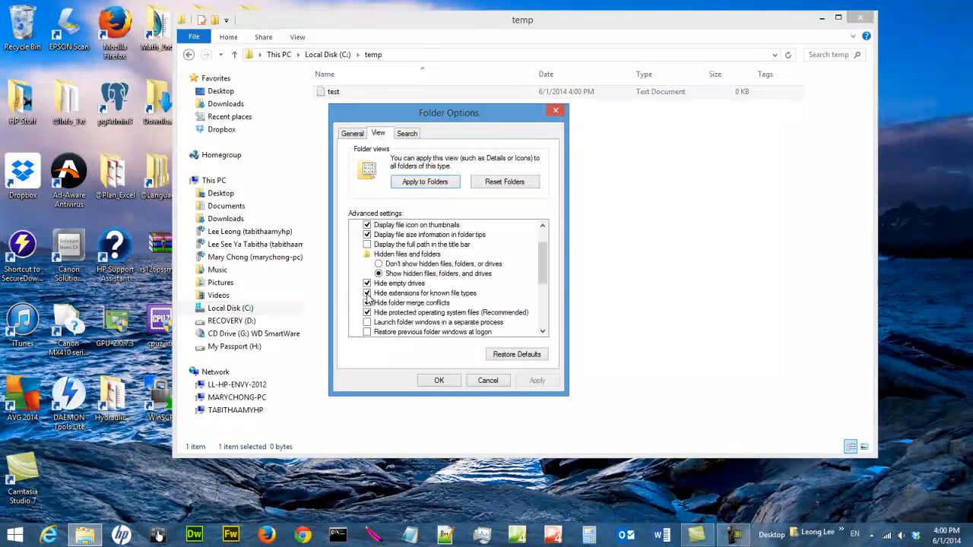
left_click(367, 294)
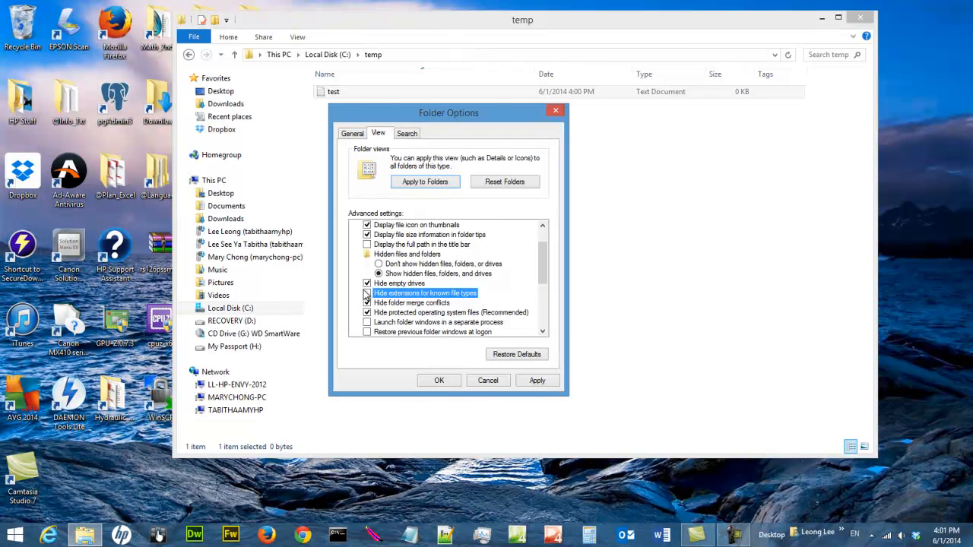
left_click(368, 293)
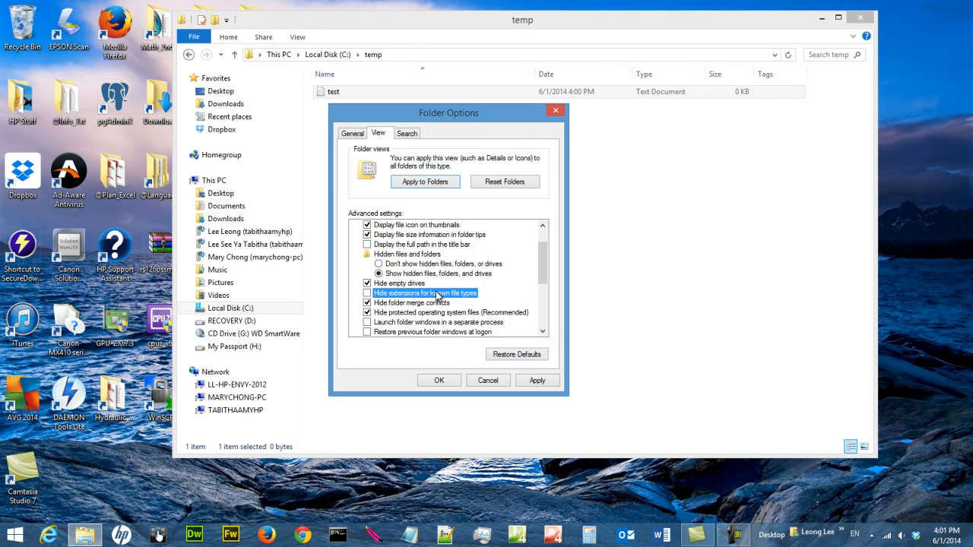
left_click(536, 380)
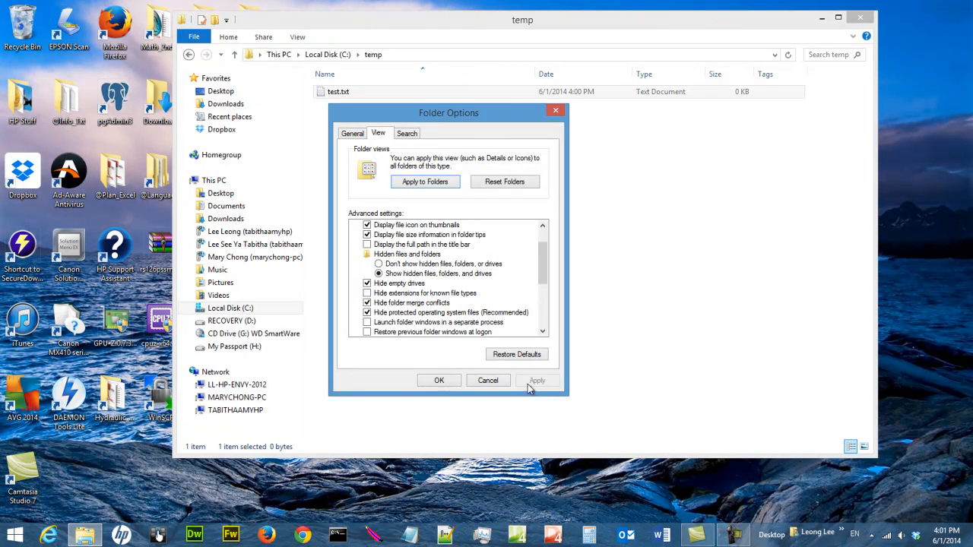
left_click(439, 380)
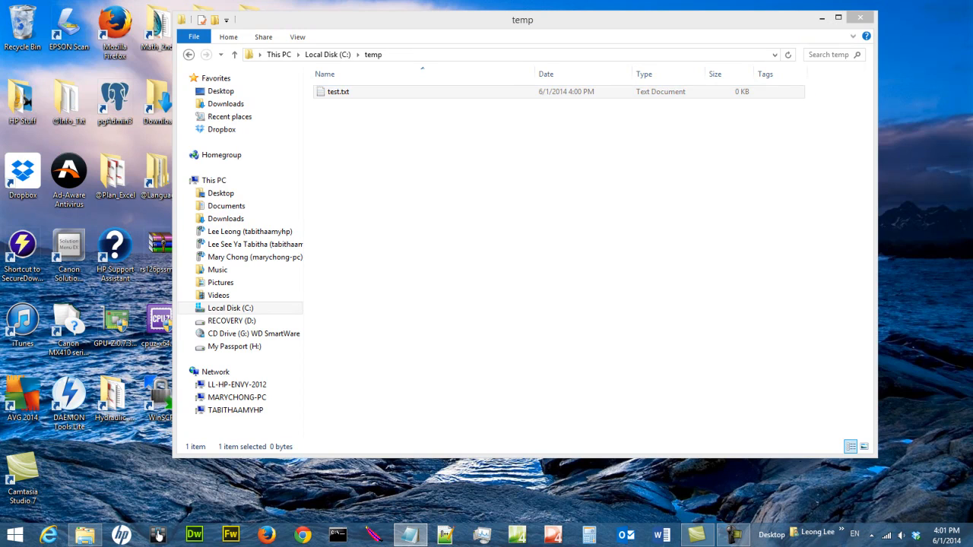
double_click(338, 91)
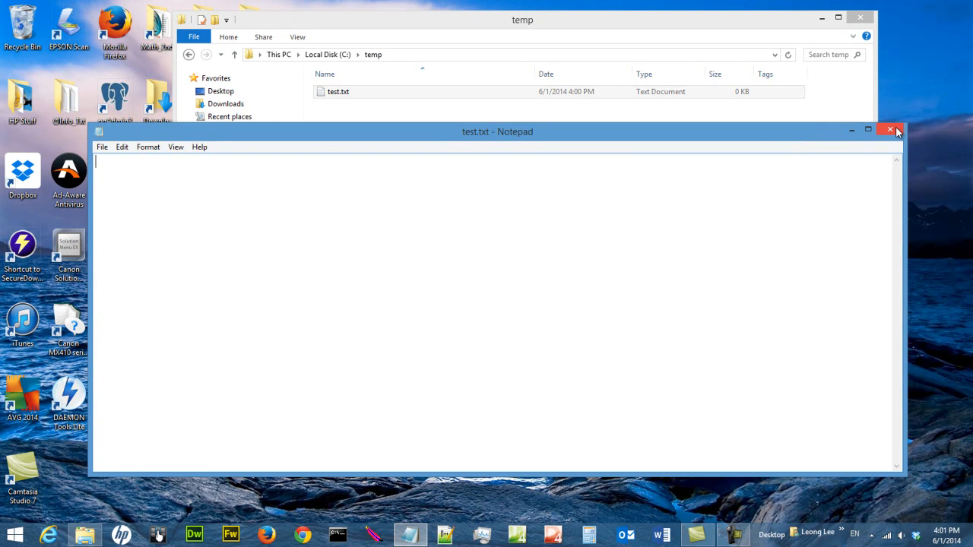
Type the test sentence ending 'test by Richard' into test.txt in Notepad
left_click_drag(497, 131, 478, 175)
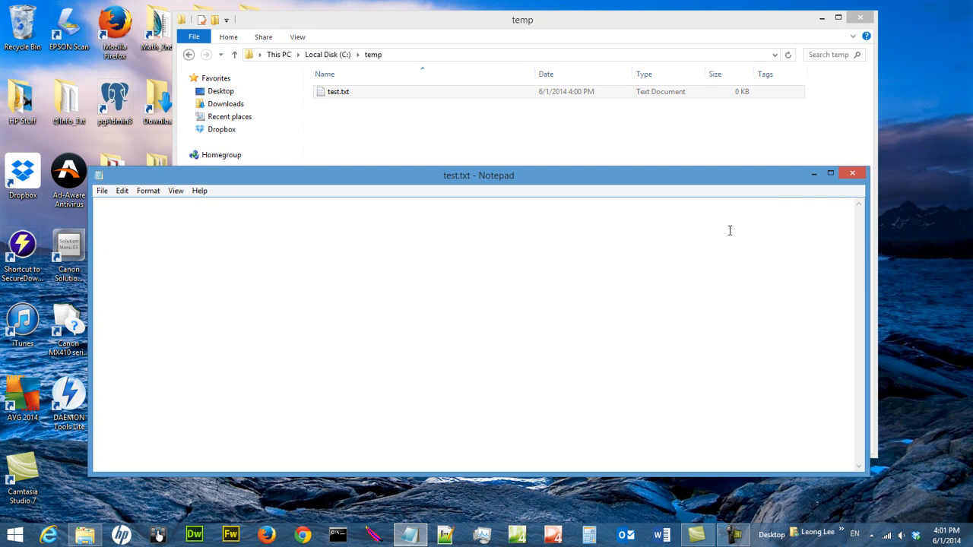
type("this si a t")
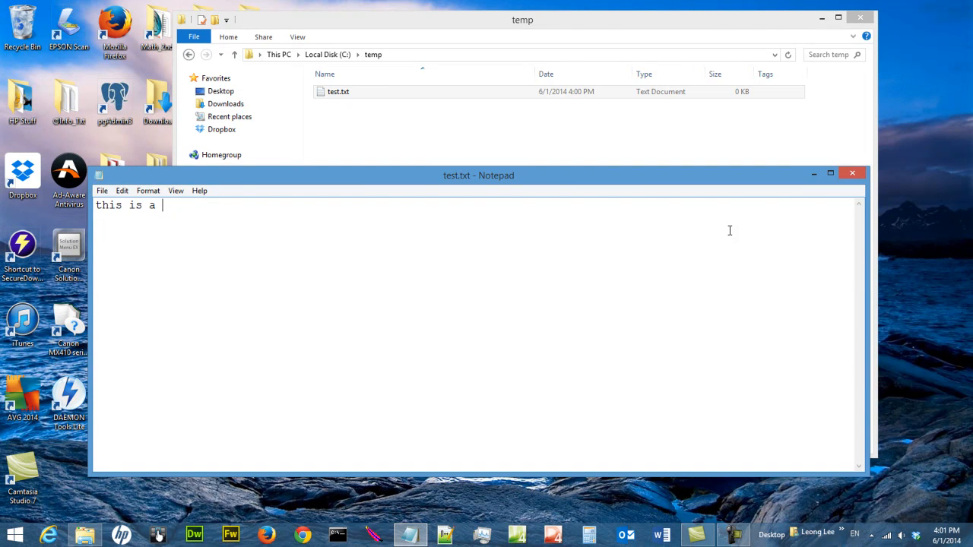
type("test")
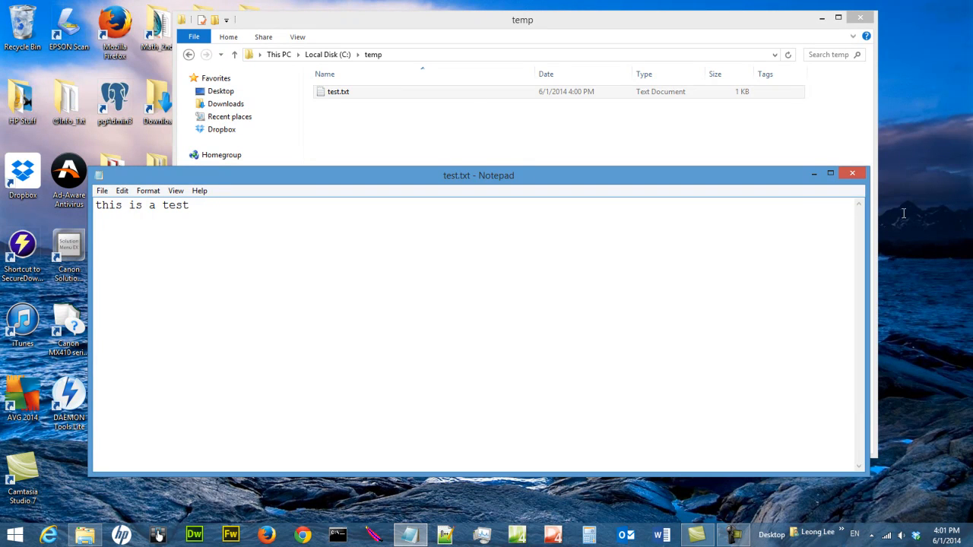
type("by")
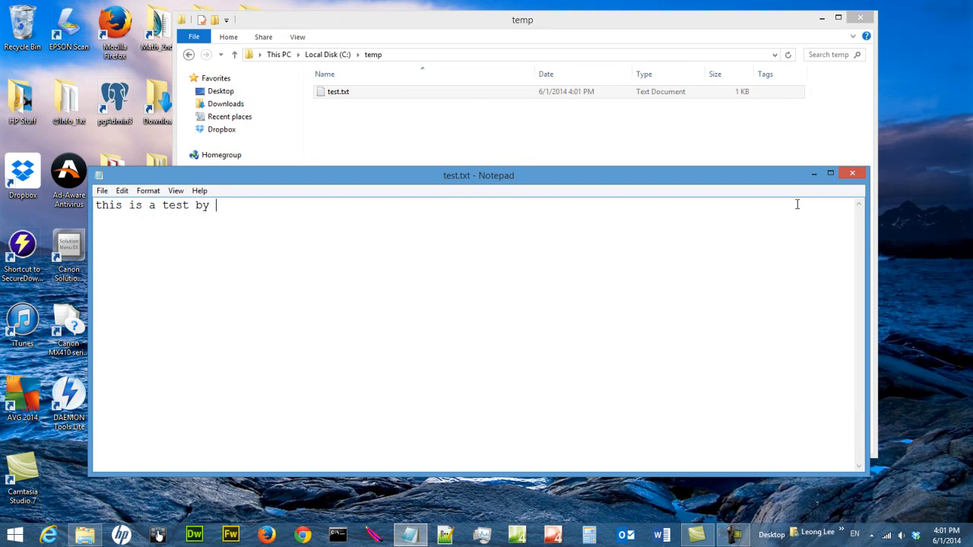
type("Richard")
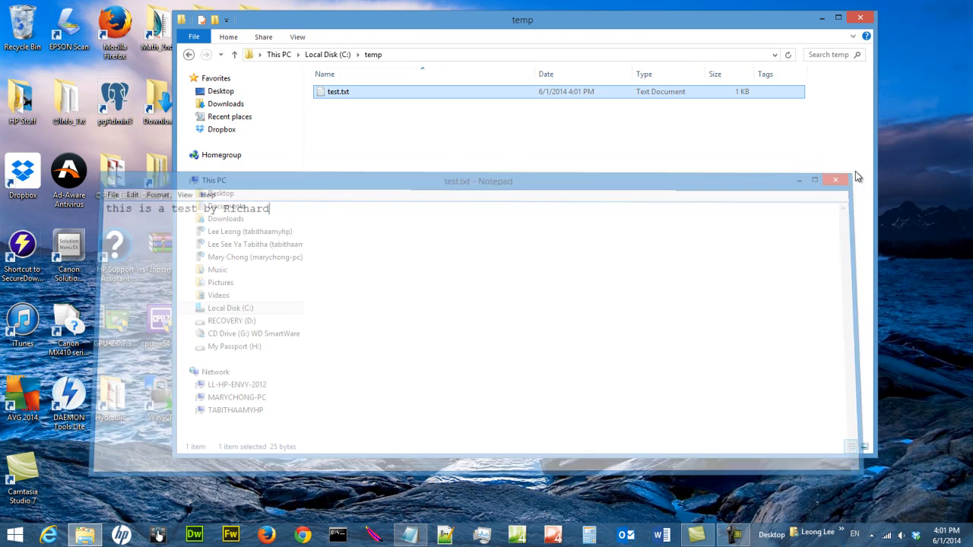
Rename test.txt to test.htm and confirm the extension-change warning
right_click(338, 91)
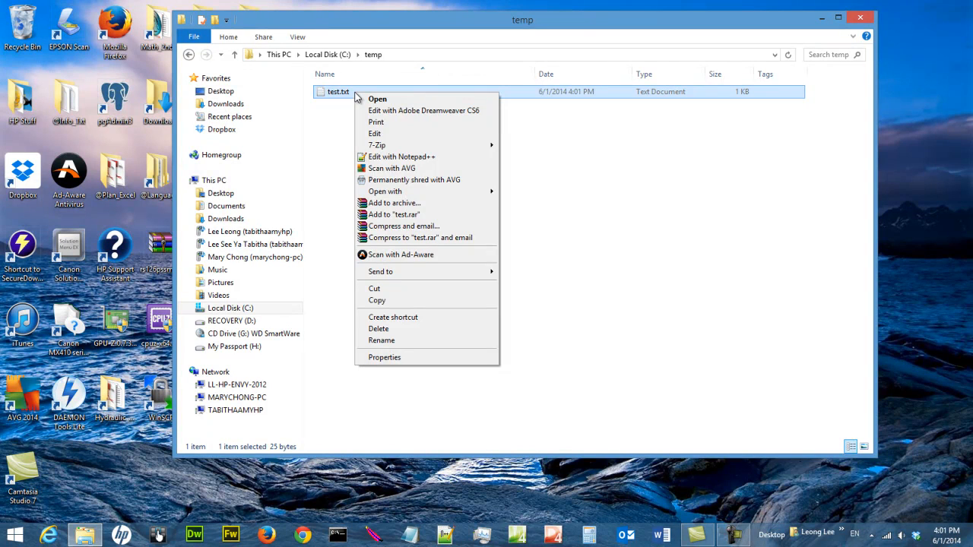
left_click(382, 340)
type("h")
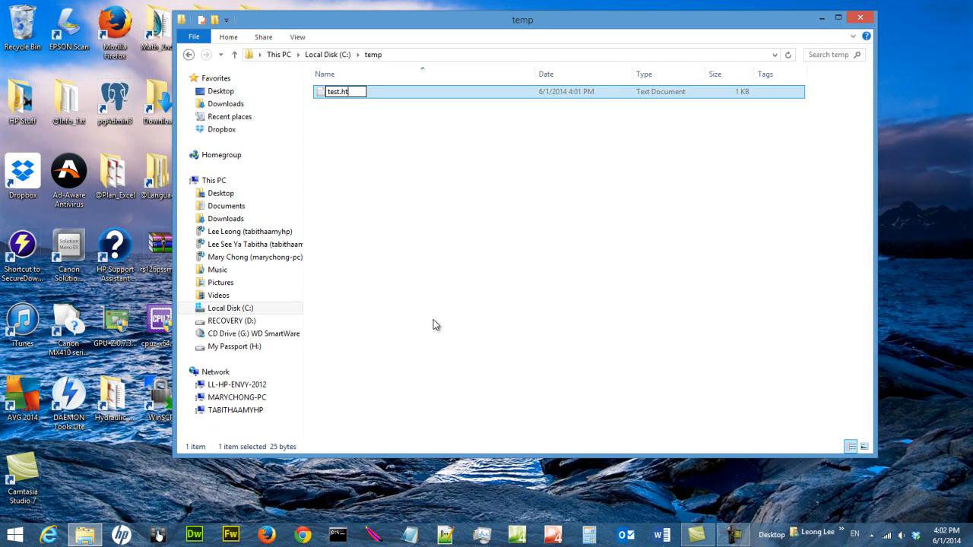
key("enter")
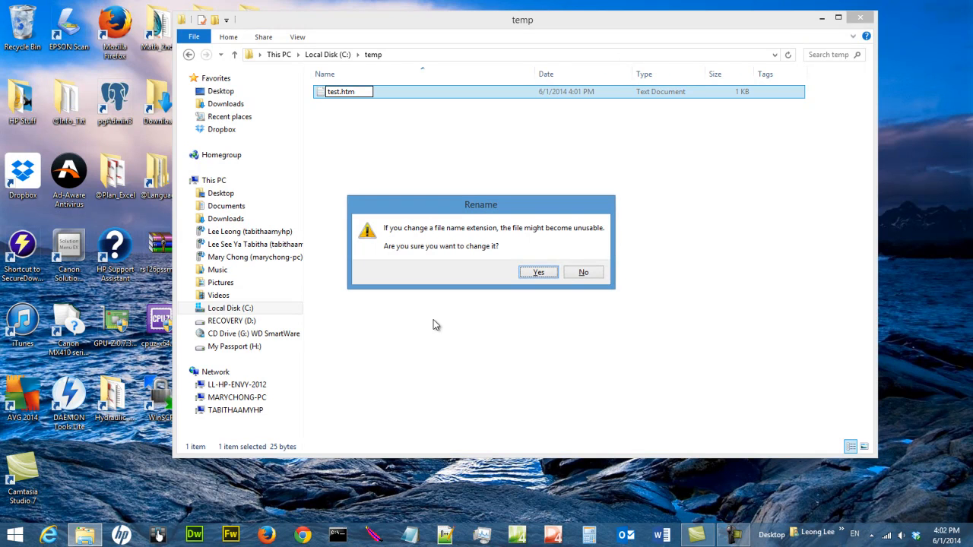
left_click_drag(480, 204, 435, 115)
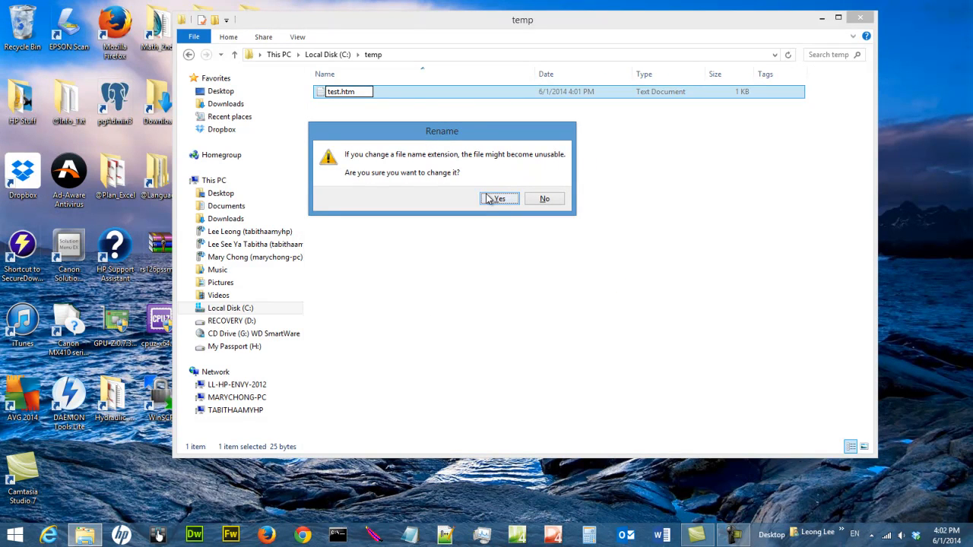
left_click(498, 198)
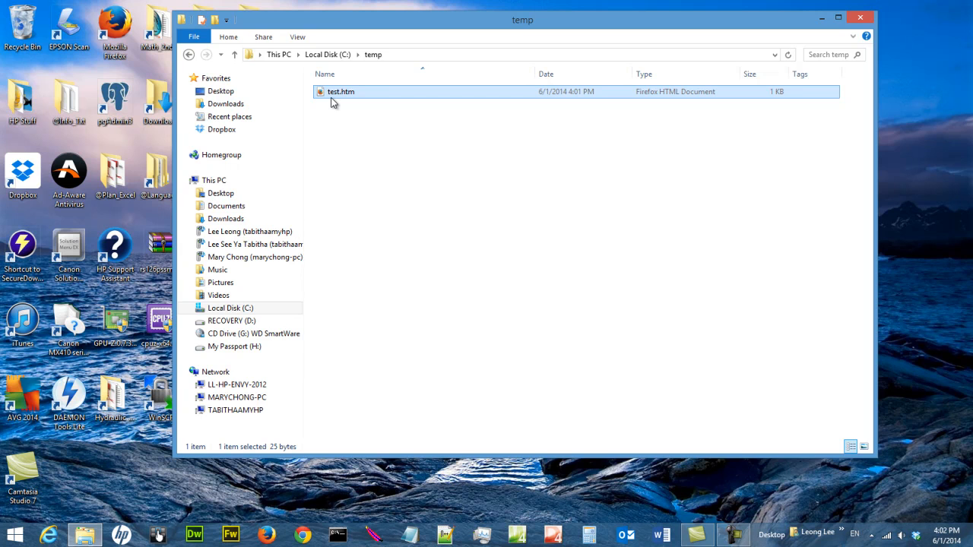
View test.htm's sentence in Firefox, then close the browser
double_click(340, 91)
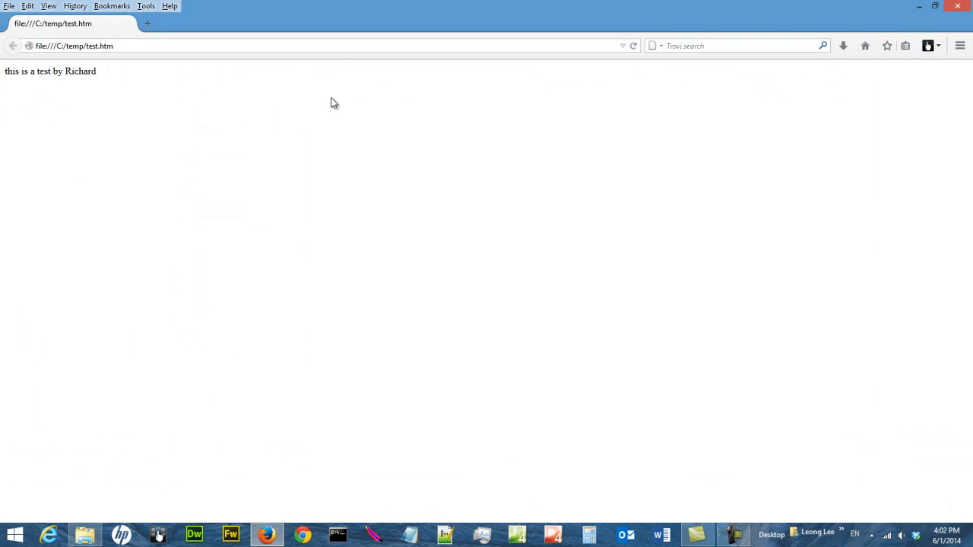
mouse_move(67, 72)
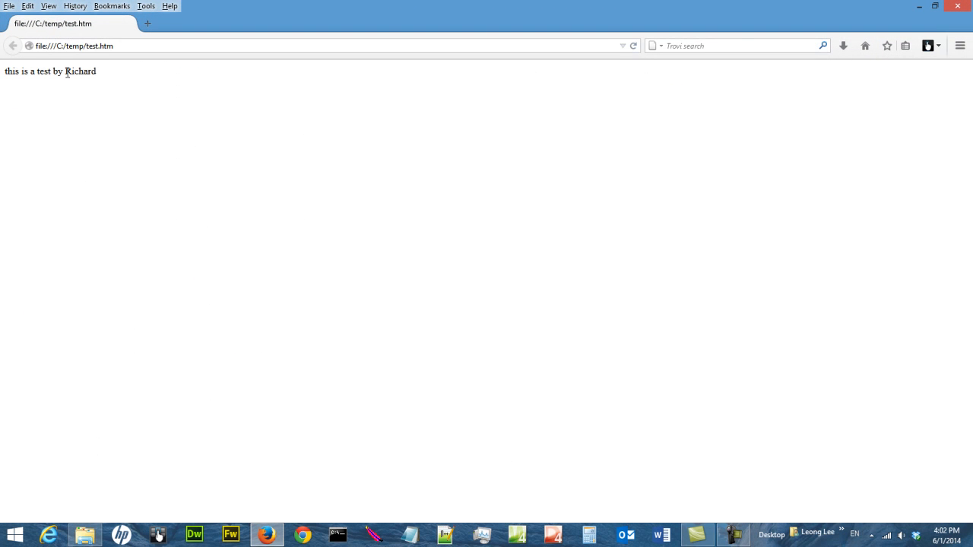
mouse_move(118, 114)
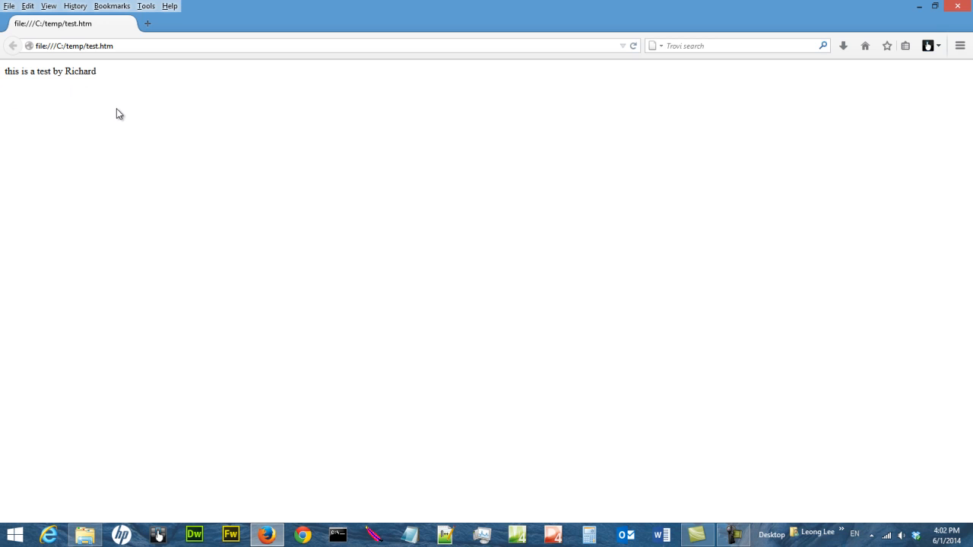
mouse_move(956, 6)
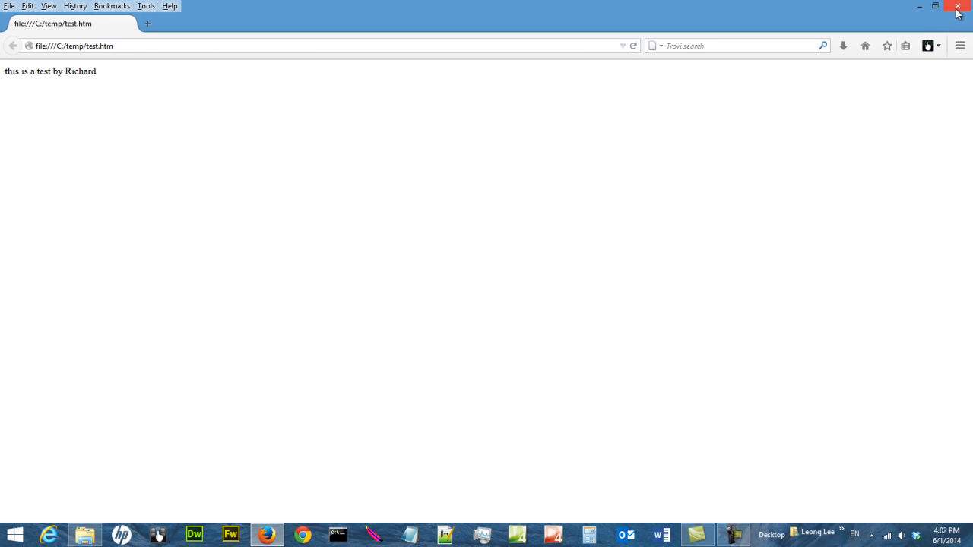
mouse_move(958, 8)
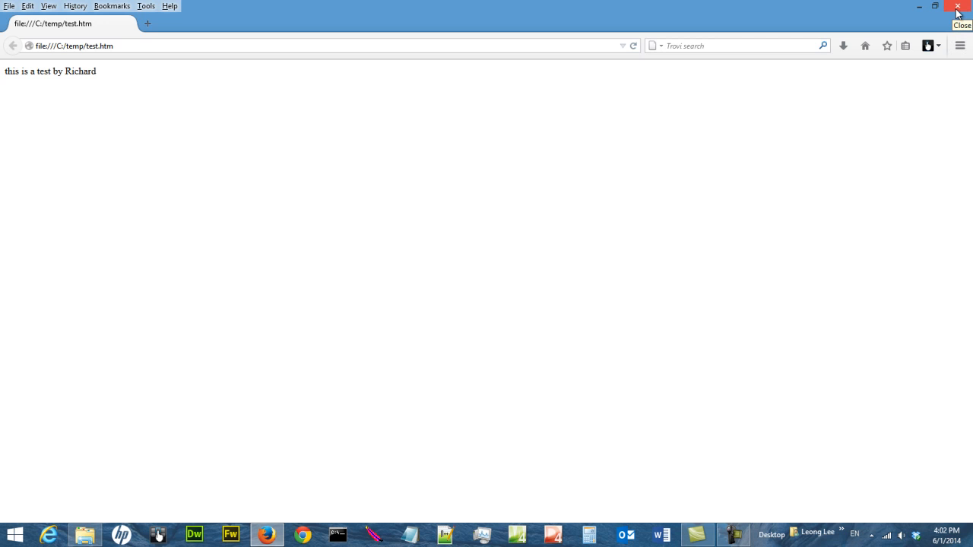
left_click(957, 6)
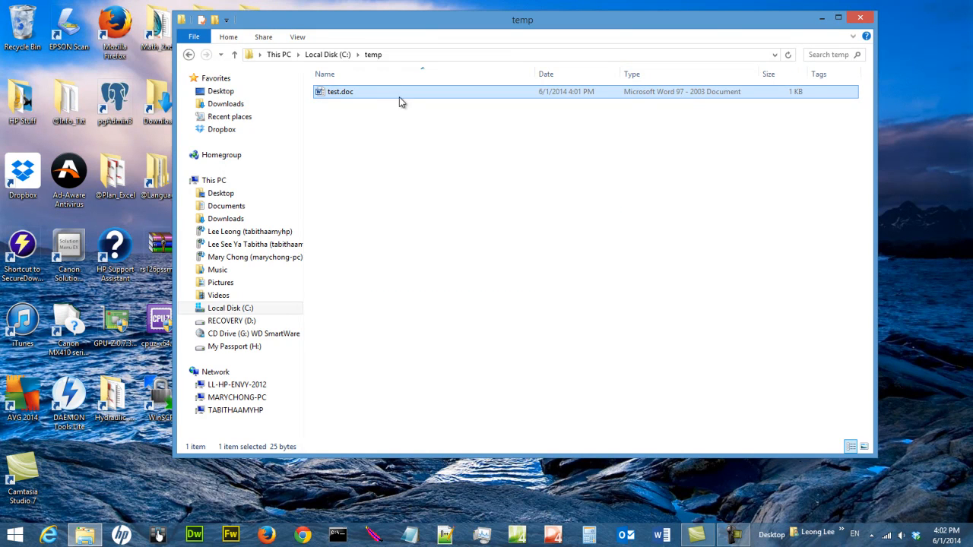
Change the file's extension from .doc to .docx, naming it test.docx
double_click(340, 91)
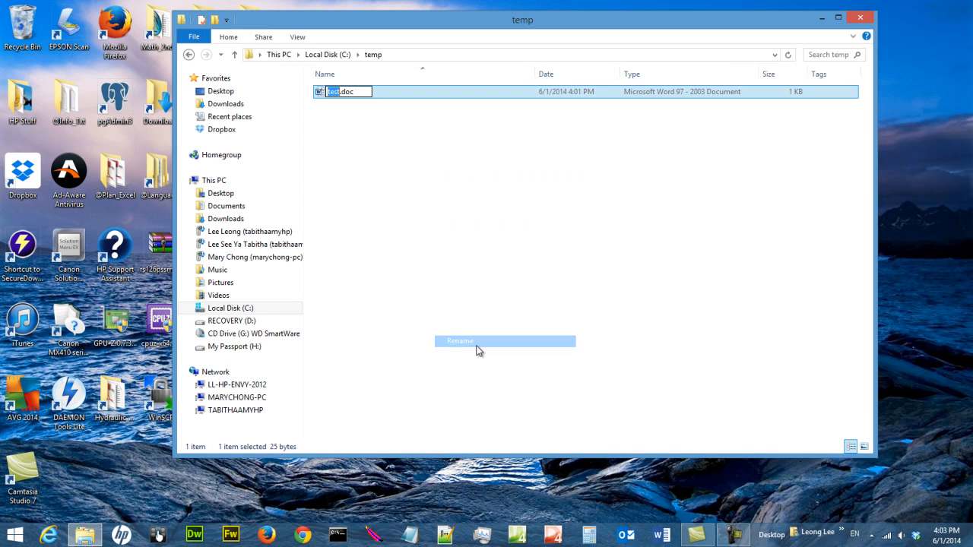
key("enter")
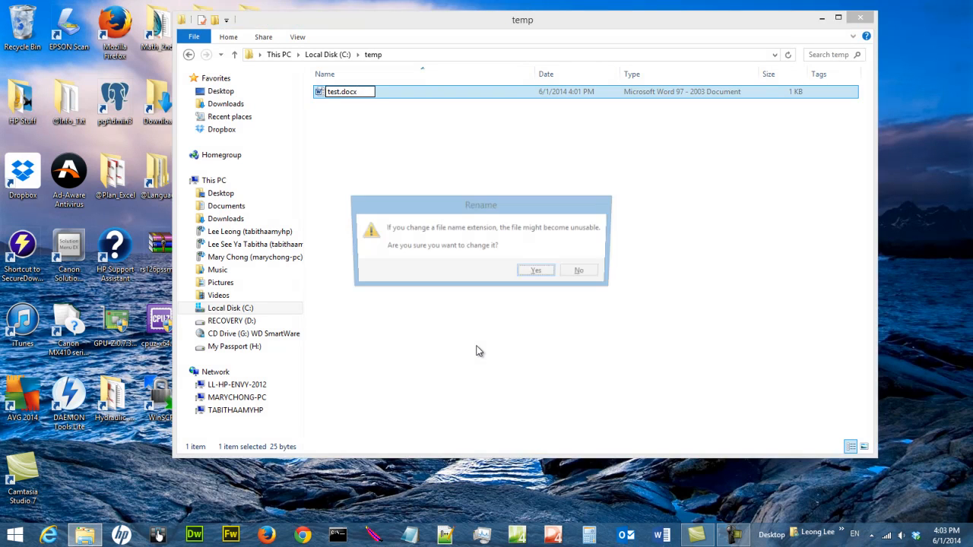
Accept the .docx extension, open test.docx in Word, and dismiss both unreadable-content errors
left_click(535, 270)
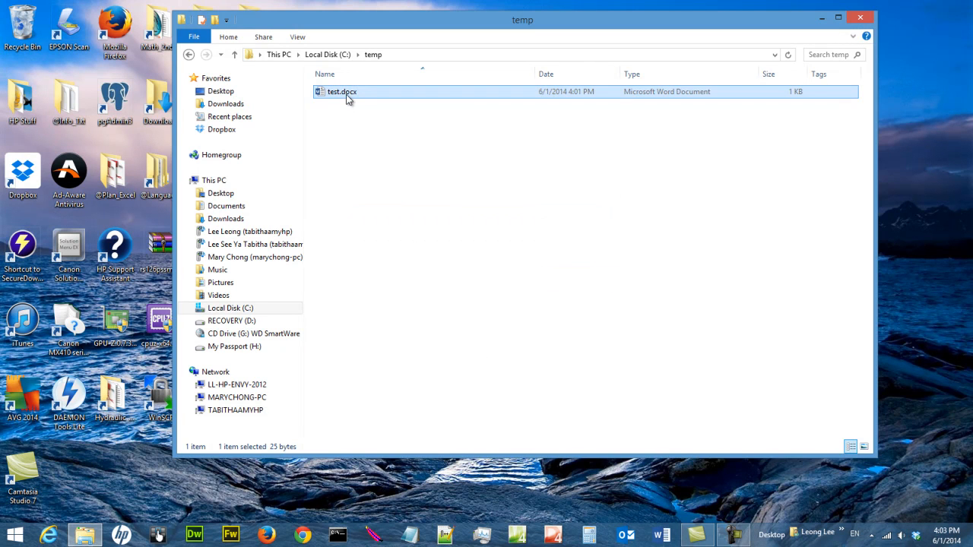
double_click(340, 91)
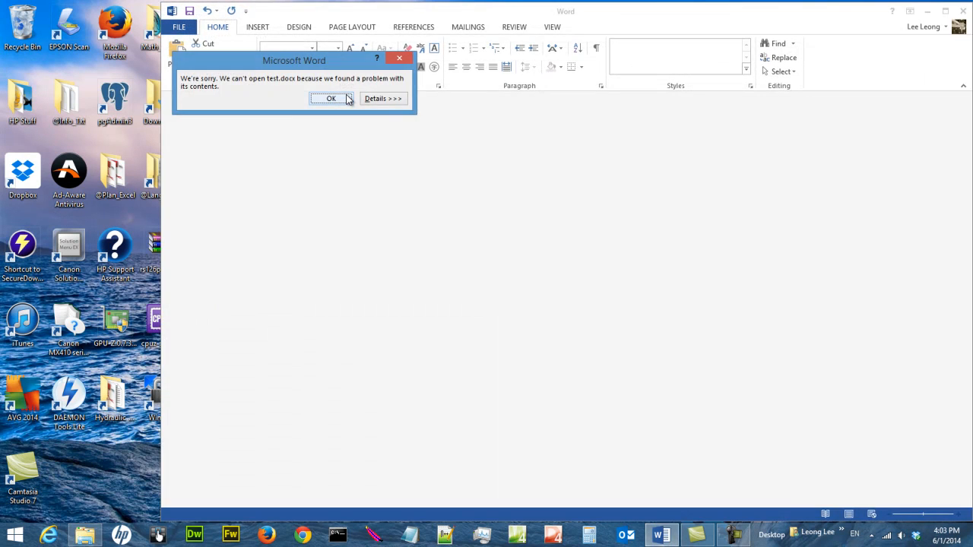
left_click(330, 98)
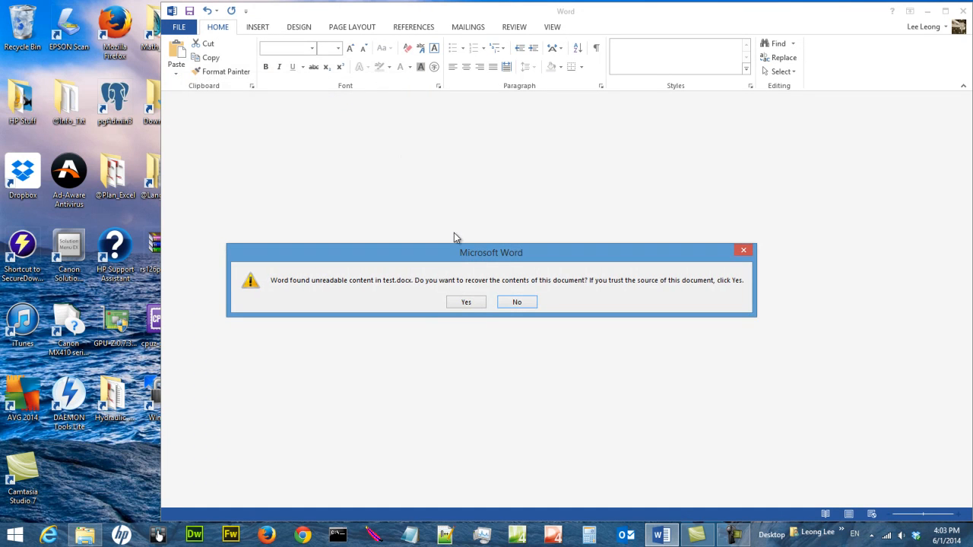
mouse_move(537, 335)
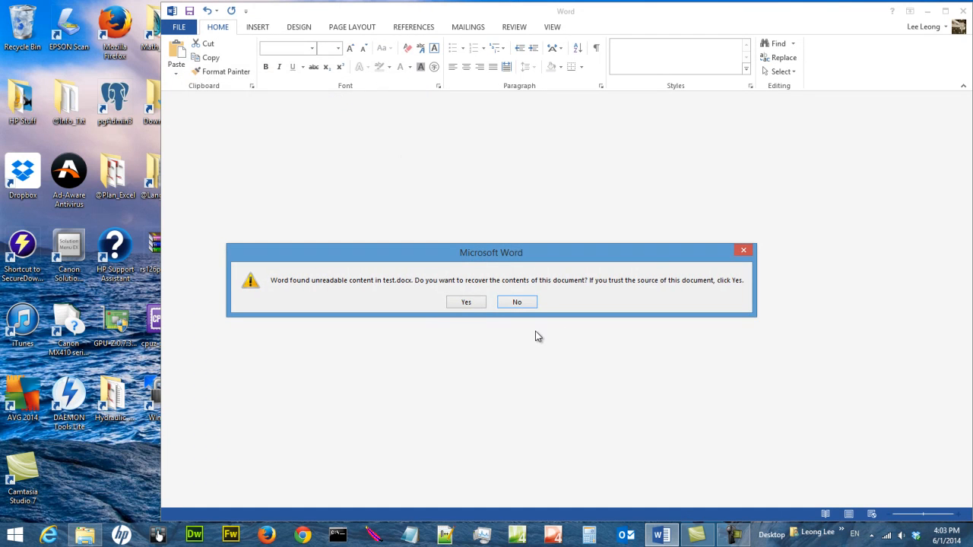
left_click(465, 301)
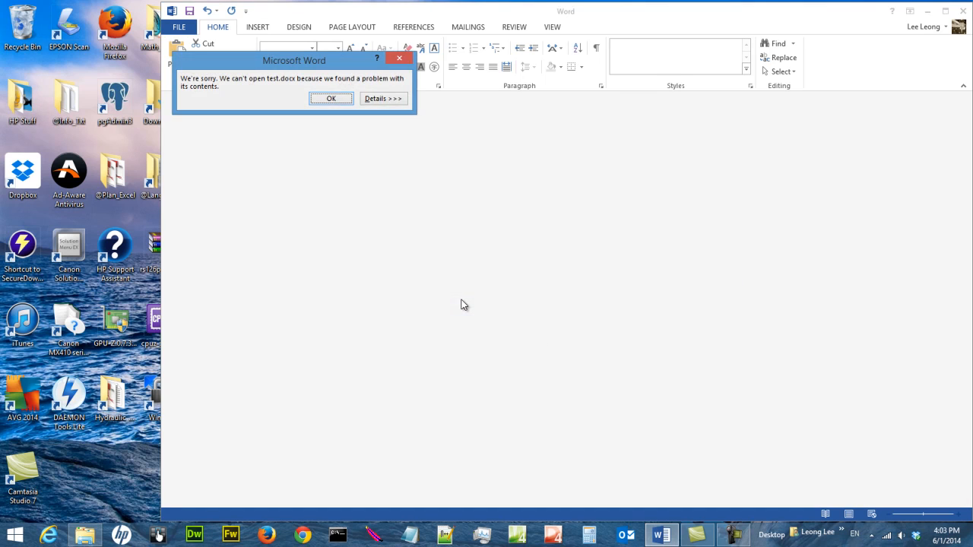
left_click(330, 98)
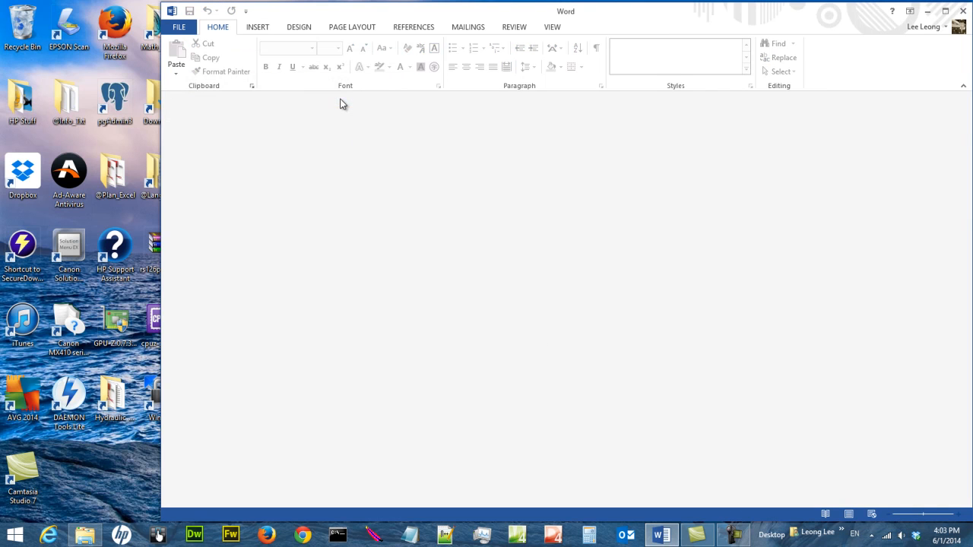
mouse_move(550, 23)
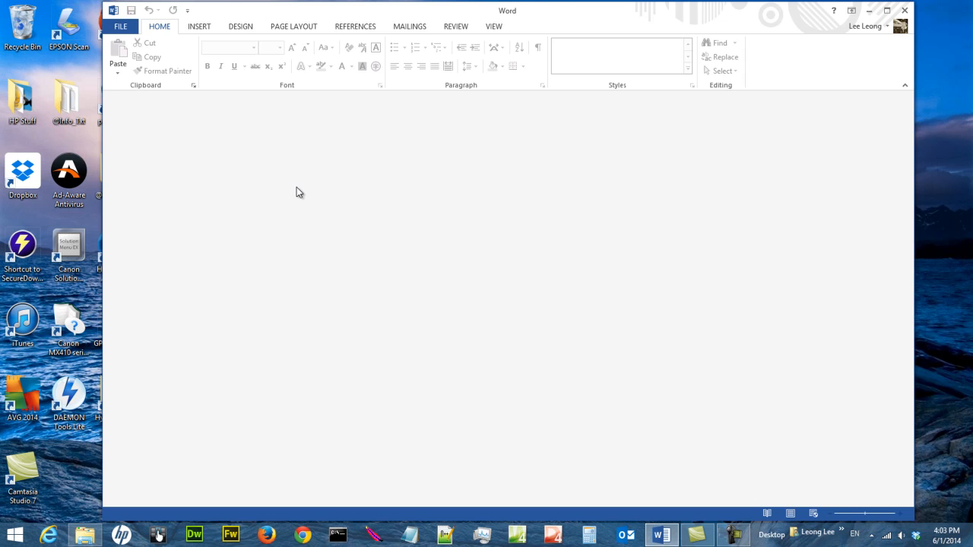
mouse_move(823, 84)
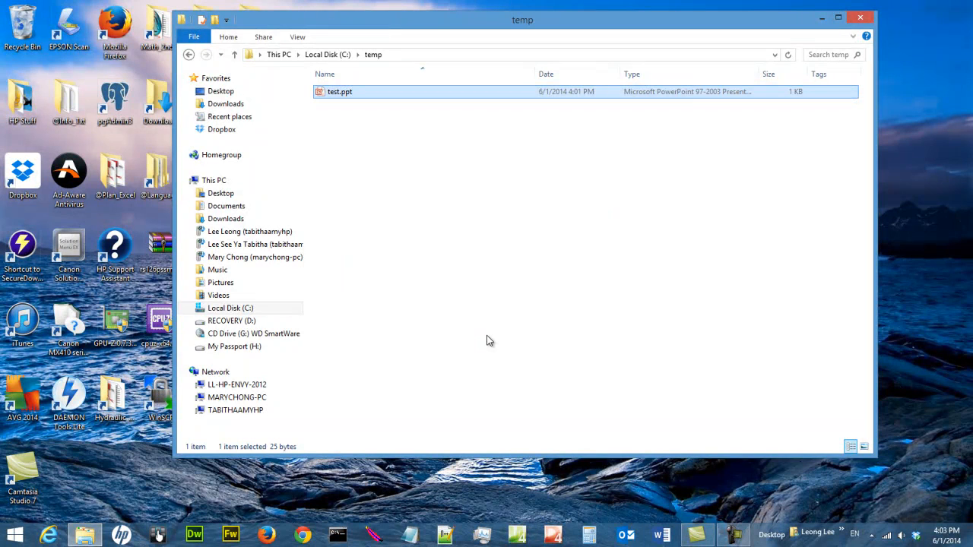
mouse_move(688, 95)
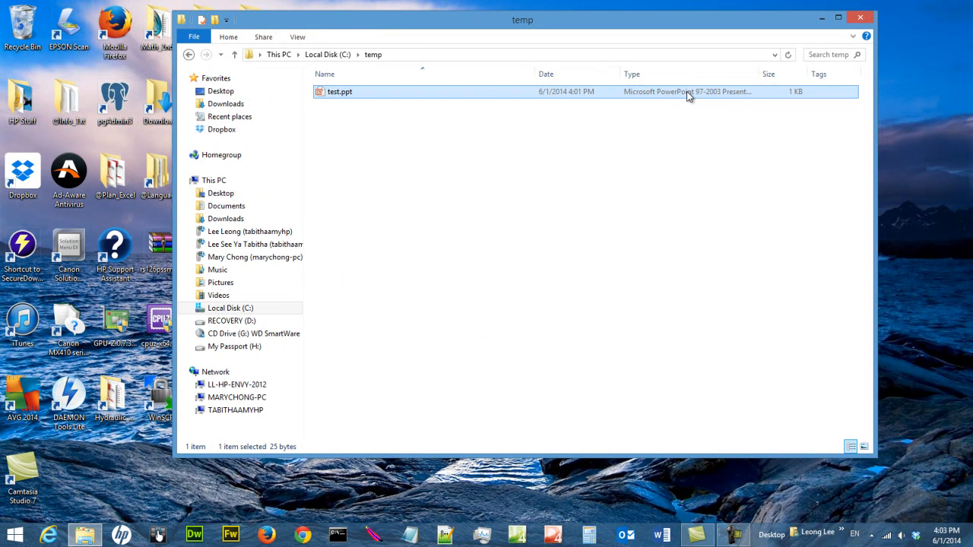
mouse_move(382, 99)
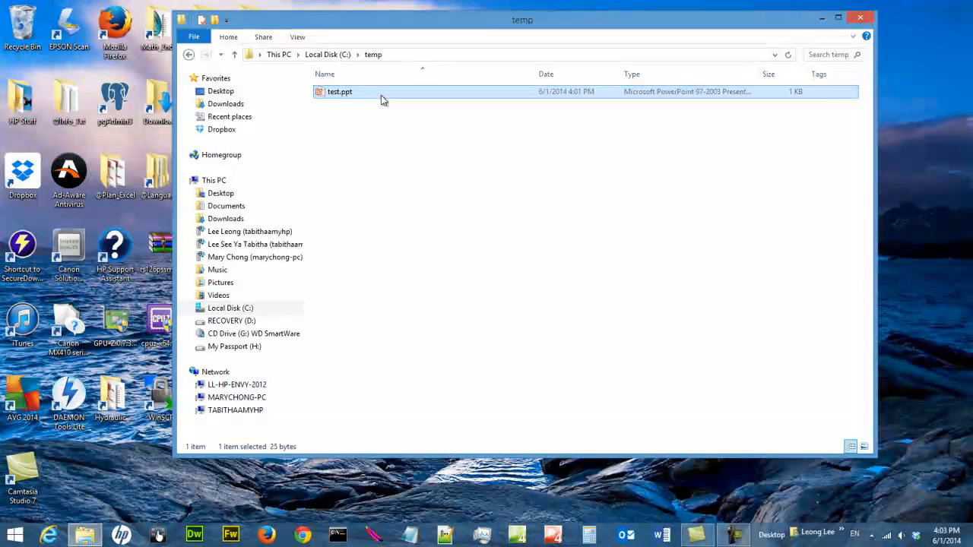
Open test.ppt in PowerPoint and dismiss the Camtasia add-in welcome message
double_click(340, 92)
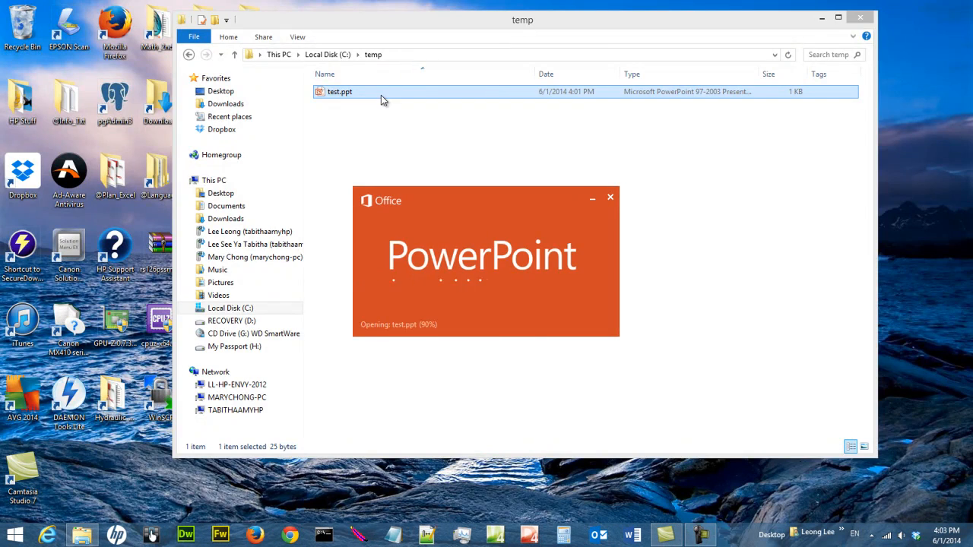
double_click(340, 91)
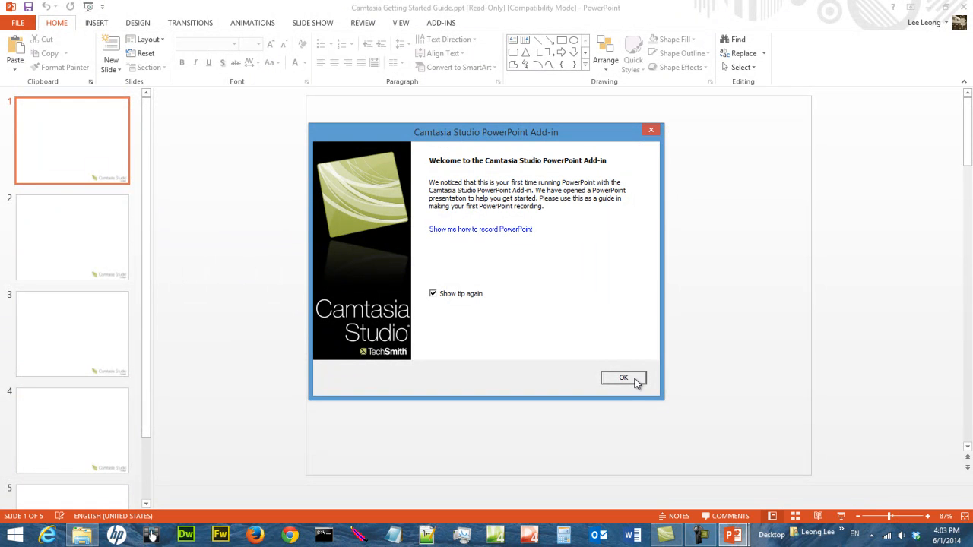
left_click(622, 378)
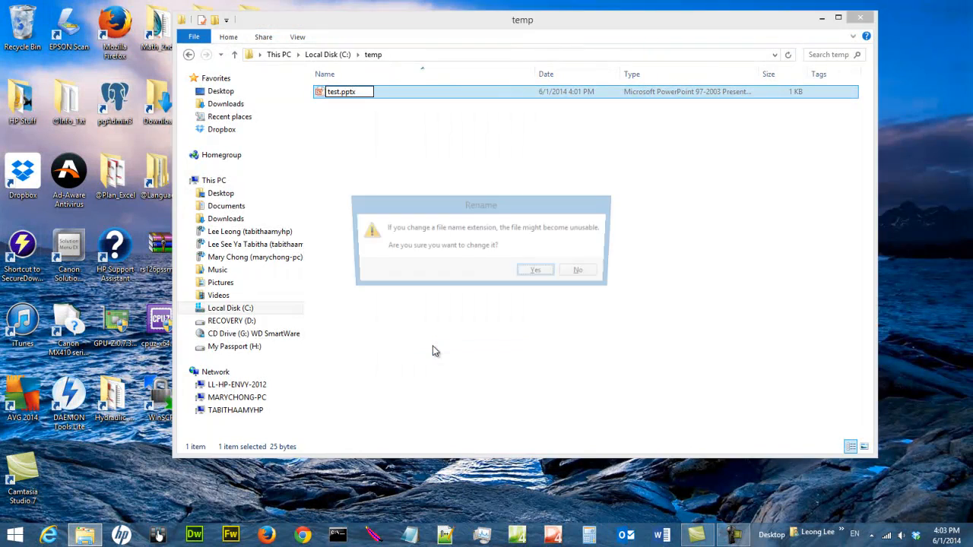
Accept the .pptx extension and open test.pptx in PowerPoint
left_click(534, 269)
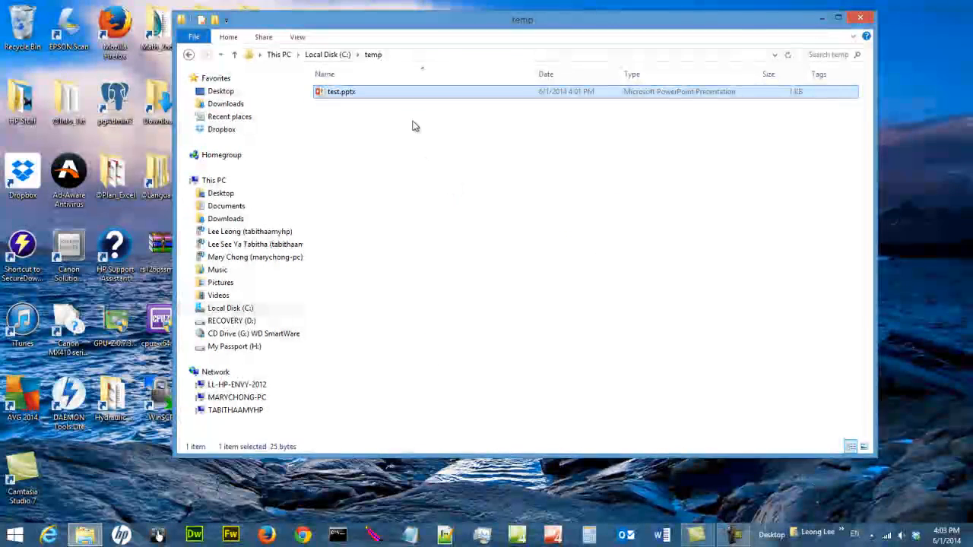
double_click(340, 91)
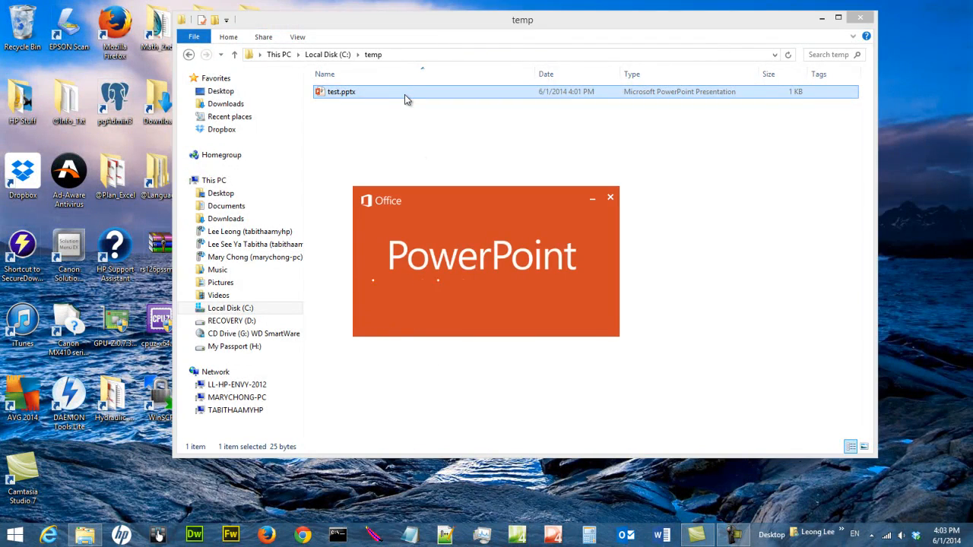
double_click(340, 91)
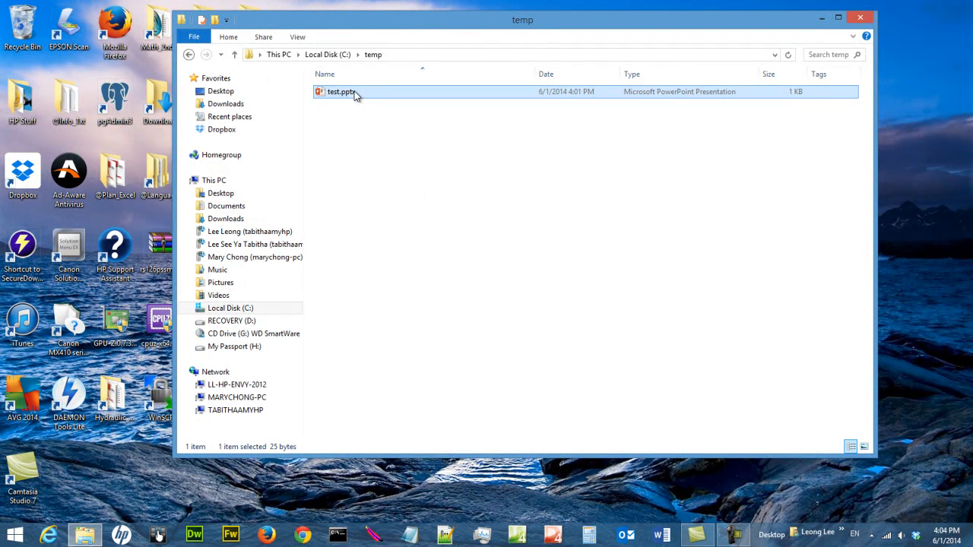
mouse_move(511, 100)
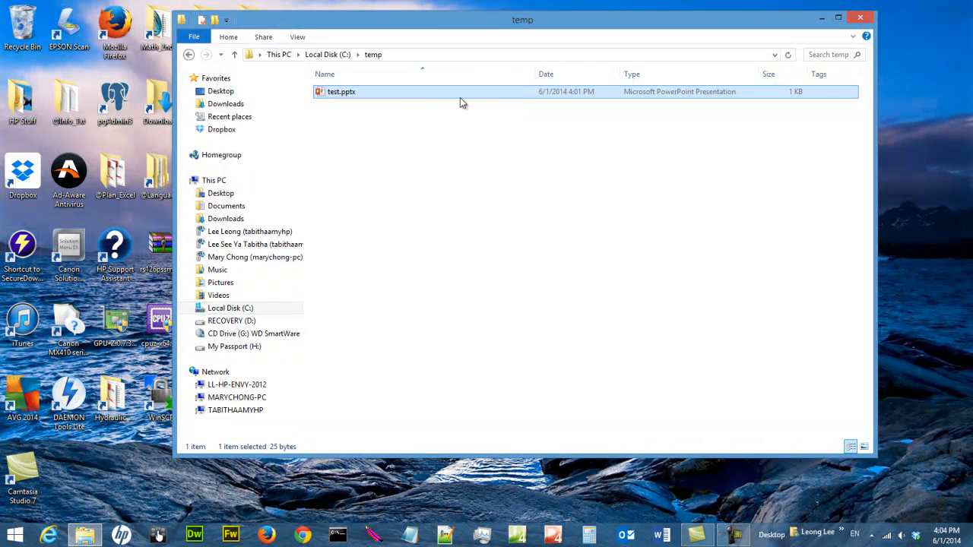
Rename test.pptx to test.txt, accept the extension change, and autofit the Date column
right_click(341, 91)
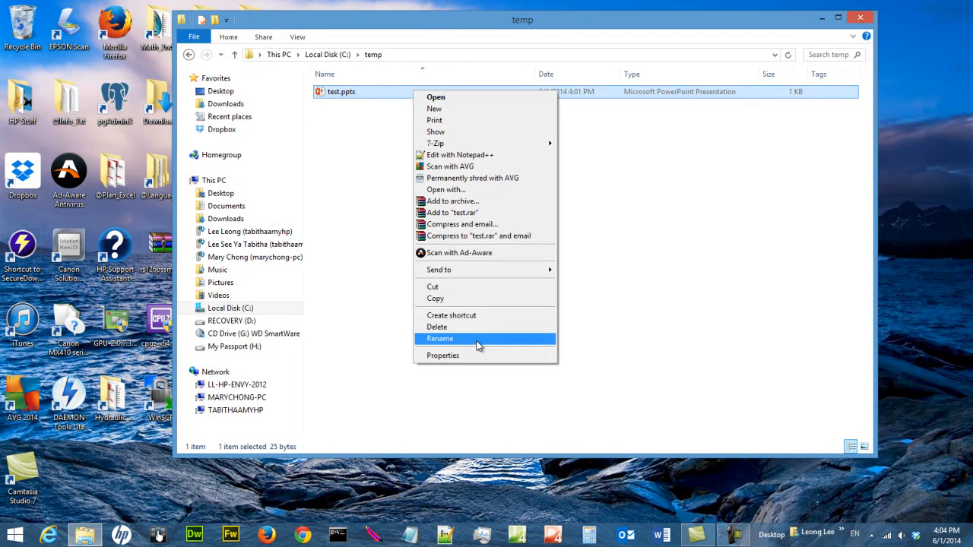
left_click(440, 338)
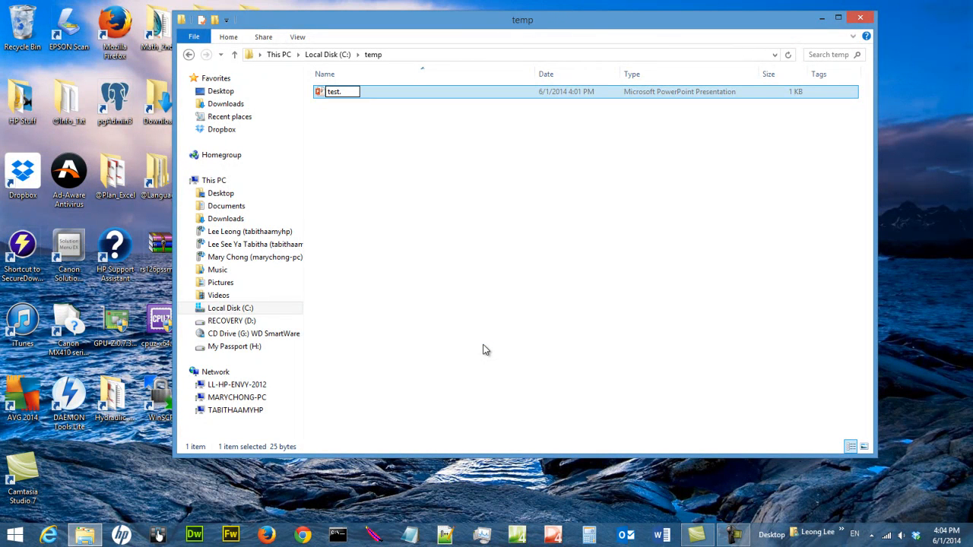
type("t")
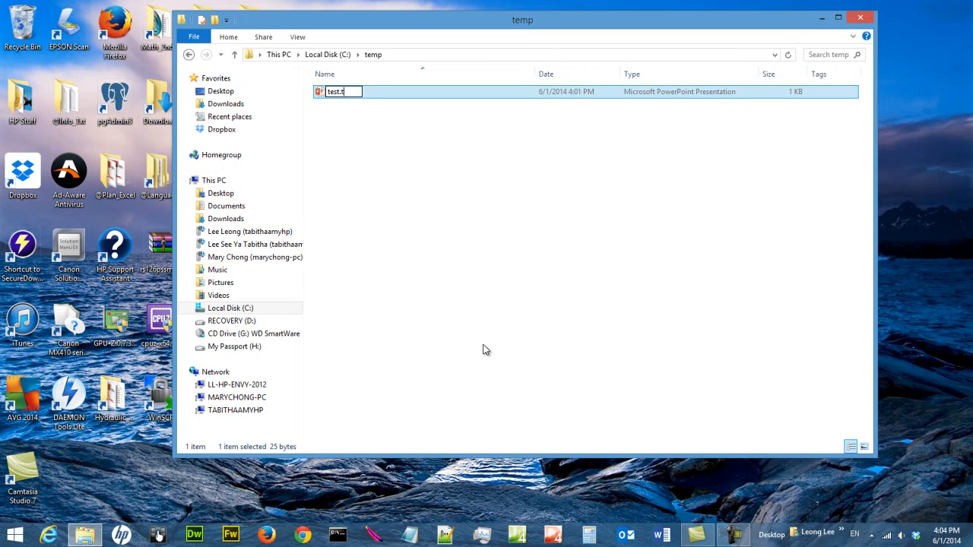
key("enter")
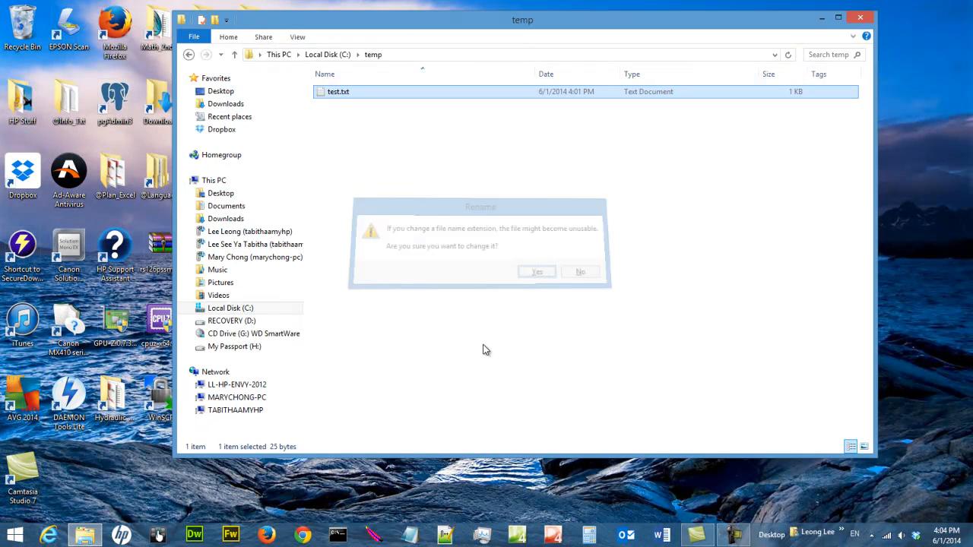
left_click(580, 271)
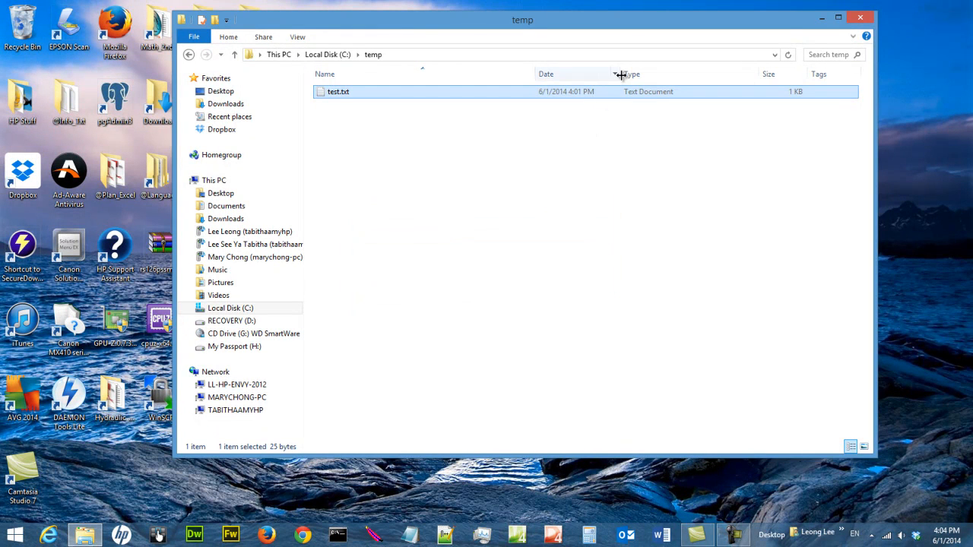
double_click(338, 91)
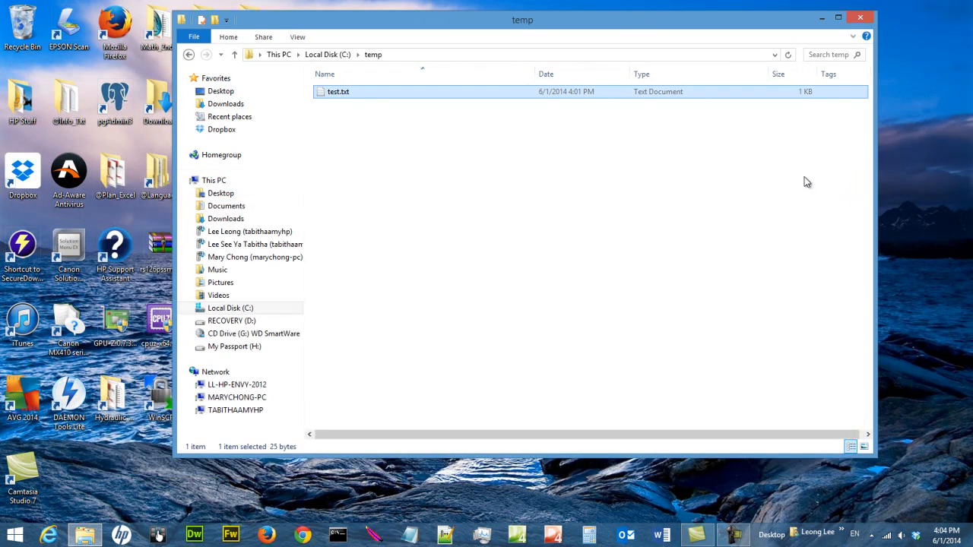
mouse_move(446, 170)
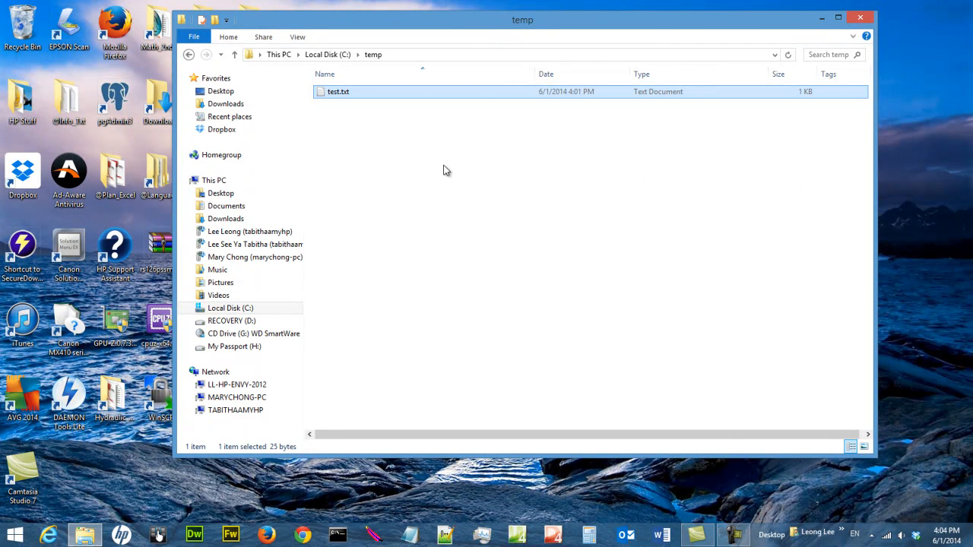
mouse_move(450, 169)
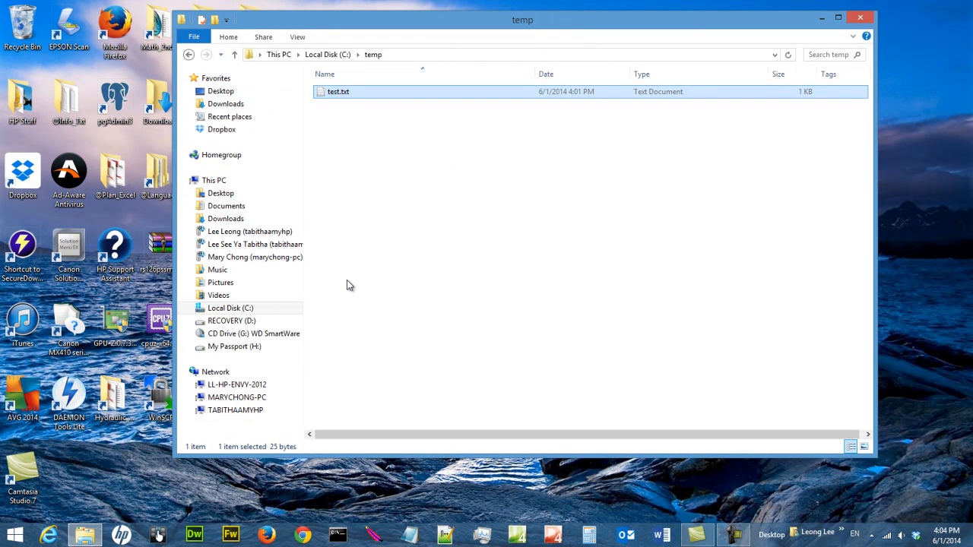
left_click(230, 308)
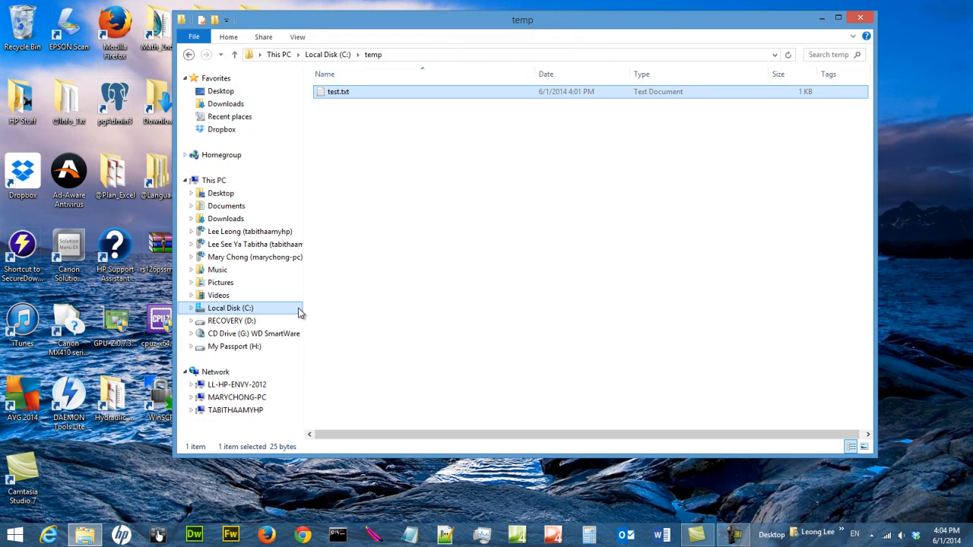
mouse_move(272, 313)
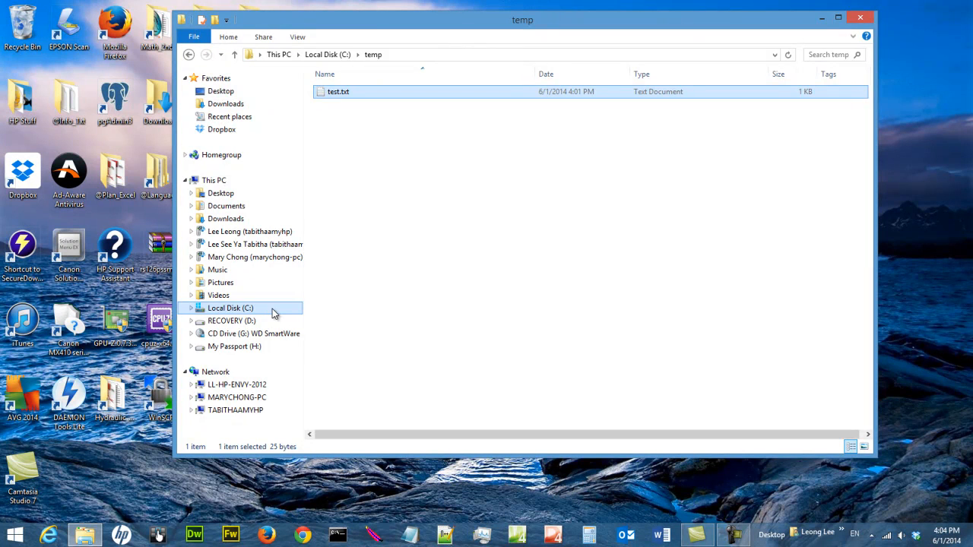
left_click(230, 308)
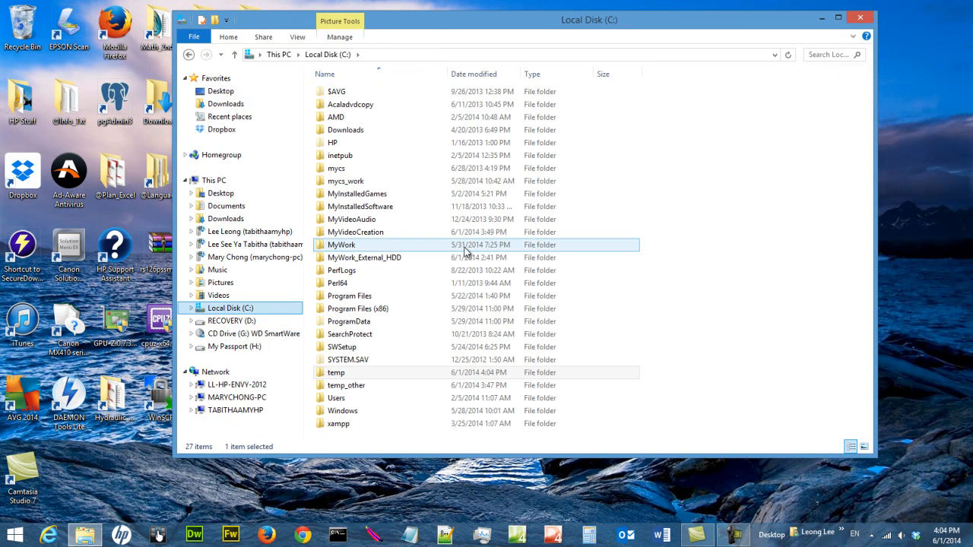
left_click(357, 309)
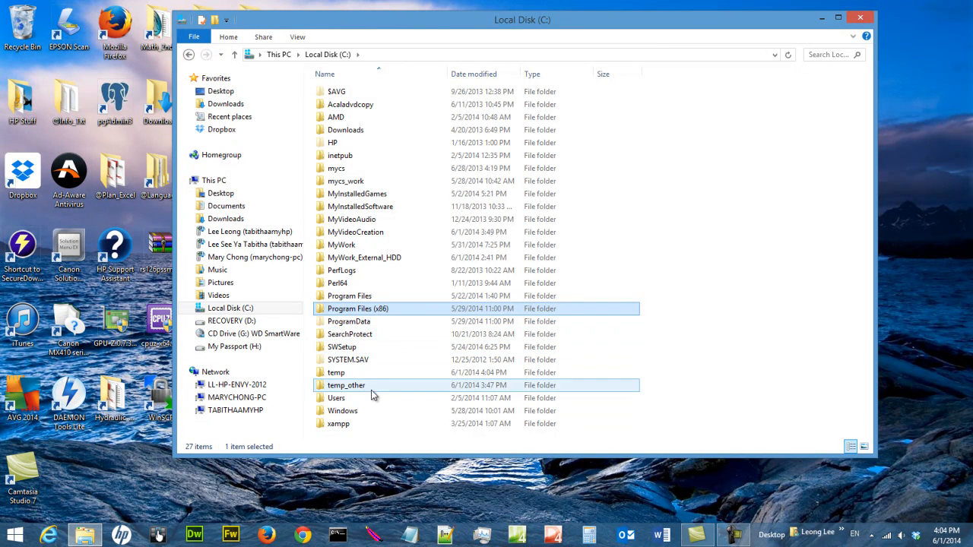
left_click(342, 410)
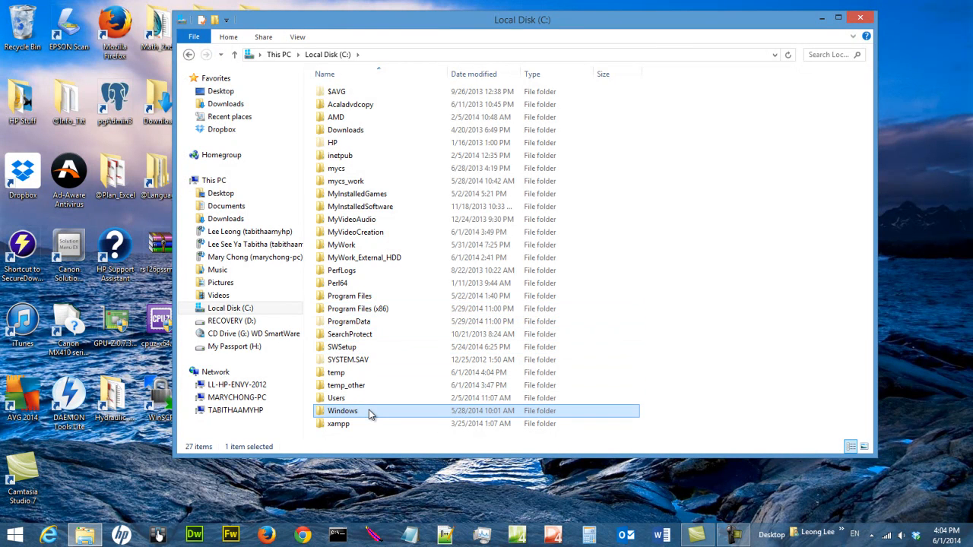
left_click(230, 308)
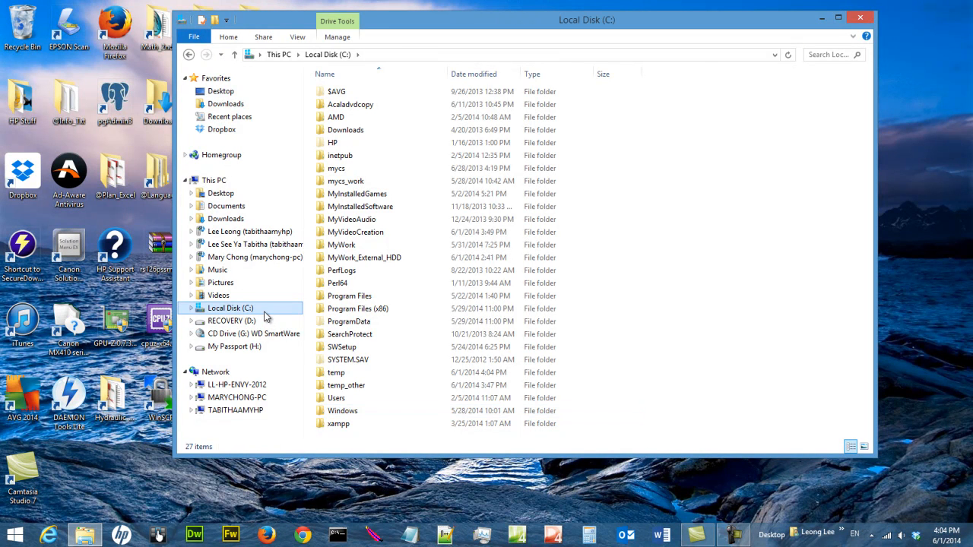
double_click(336, 373)
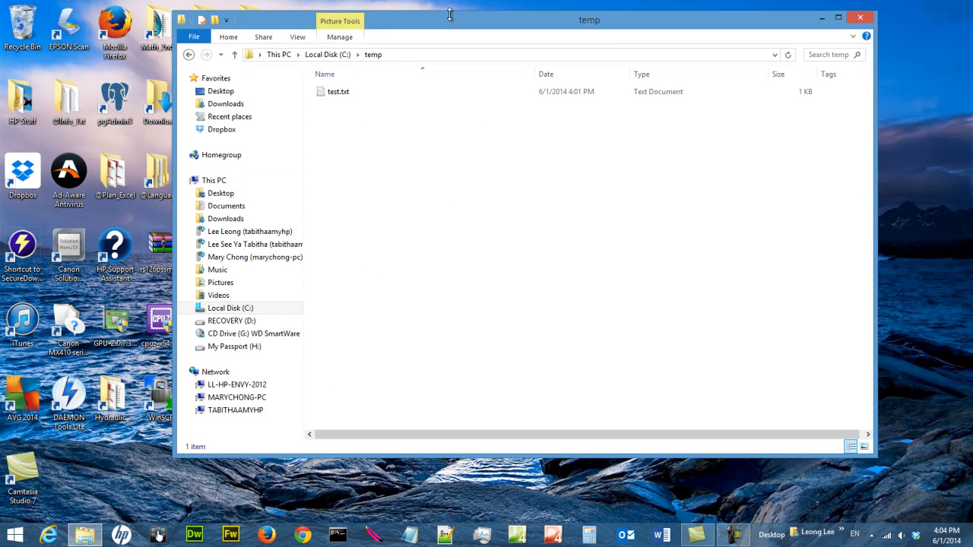
left_click_drag(449, 19, 449, 50)
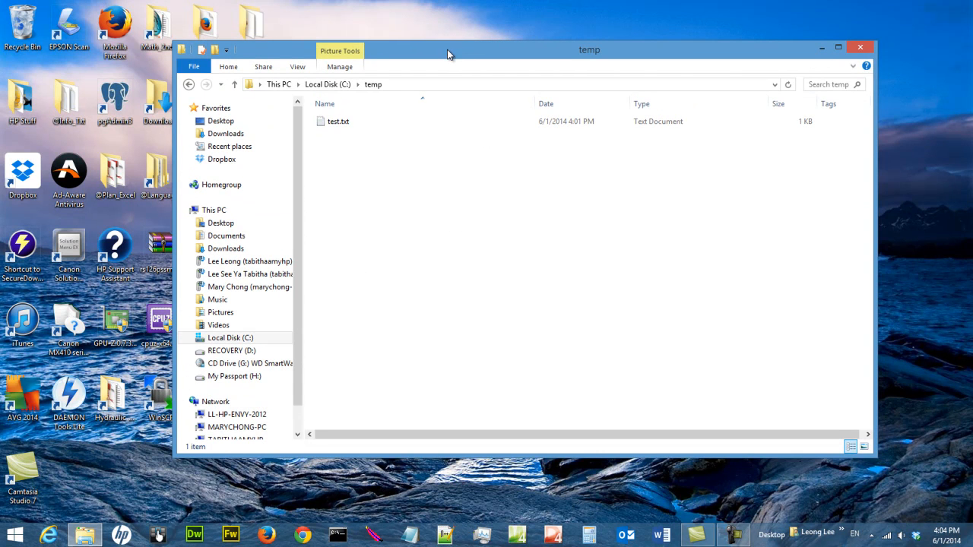